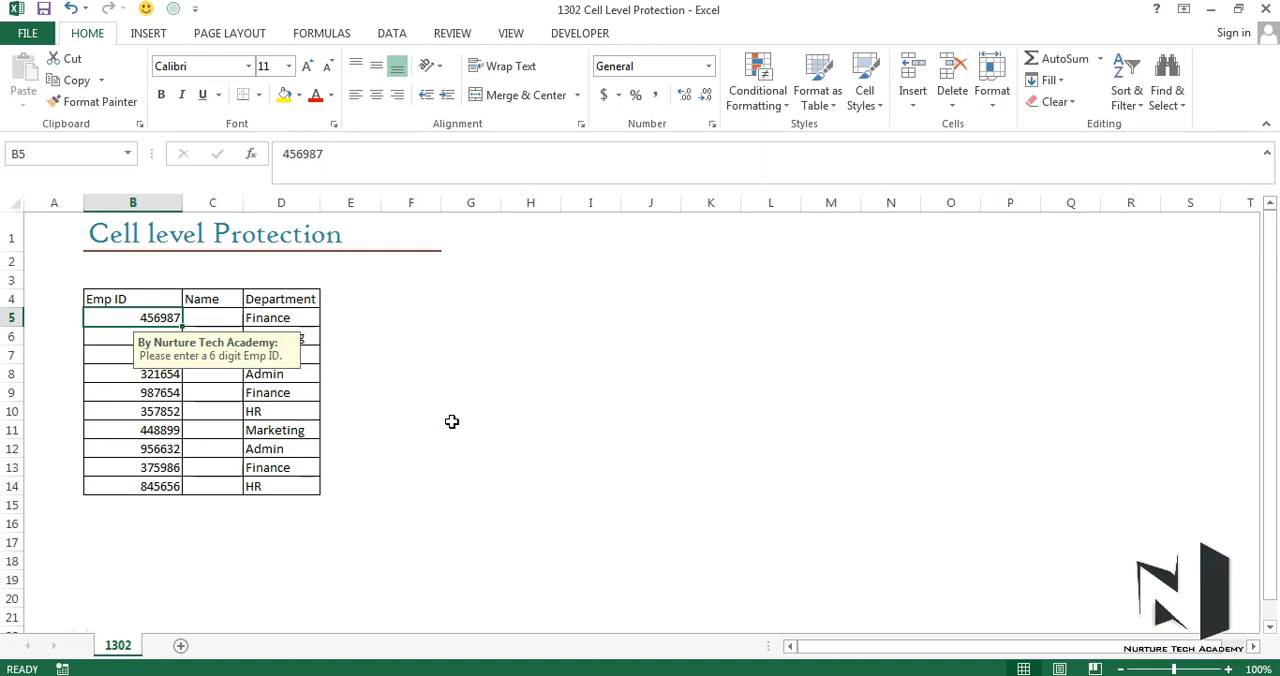
Select the ten employee rows B5:D14 in the Emp ID, Name, Department table.
click(410, 391)
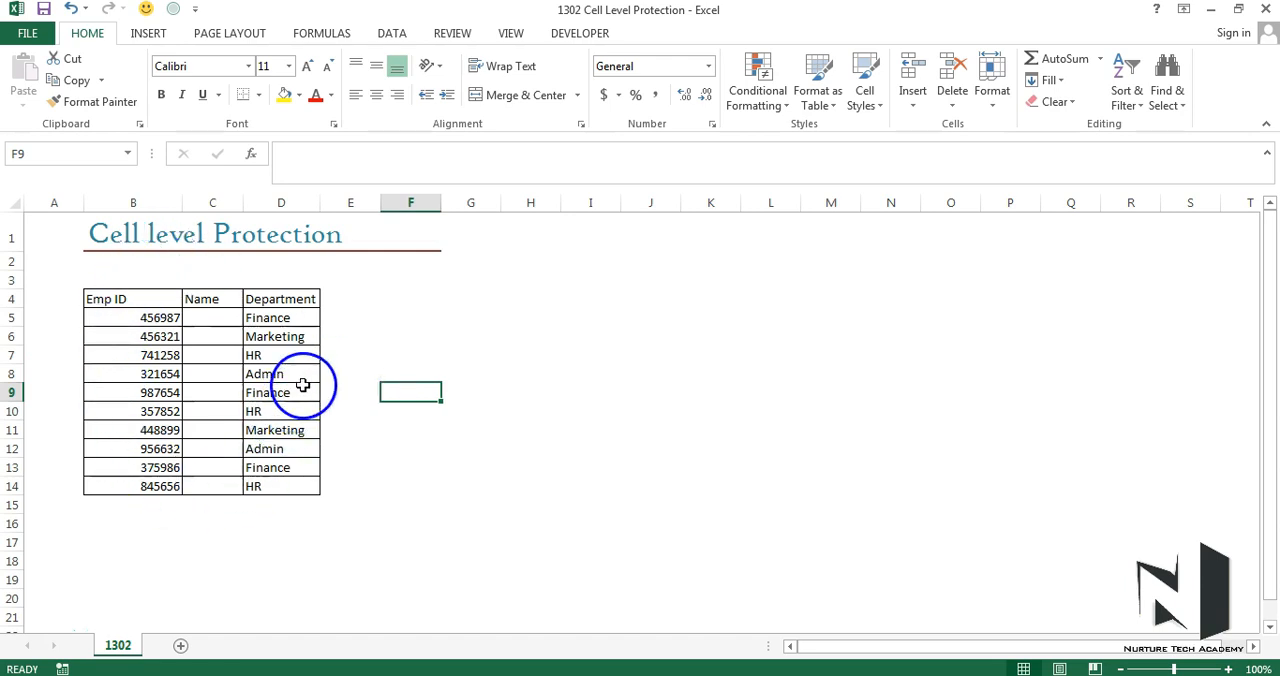
mouse_move(359, 350)
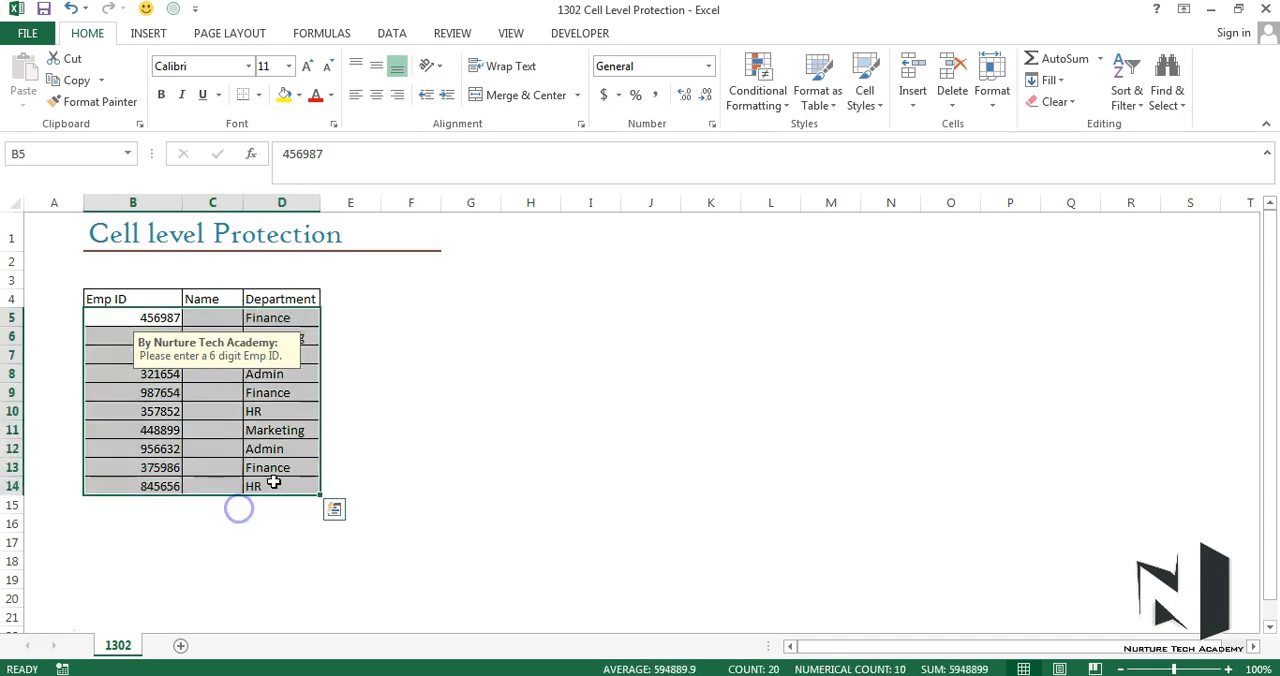
Clear the employee data from B5:D14, leaving only the headers.
key(Delete)
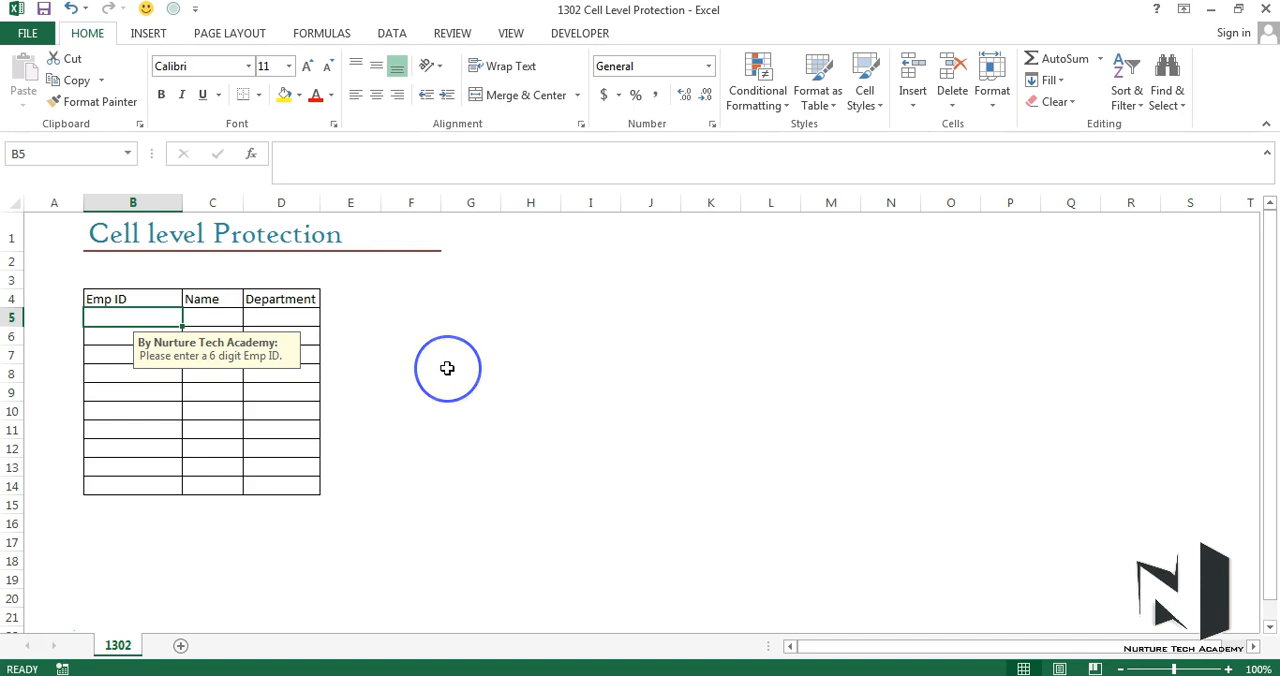
mouse_move(723, 340)
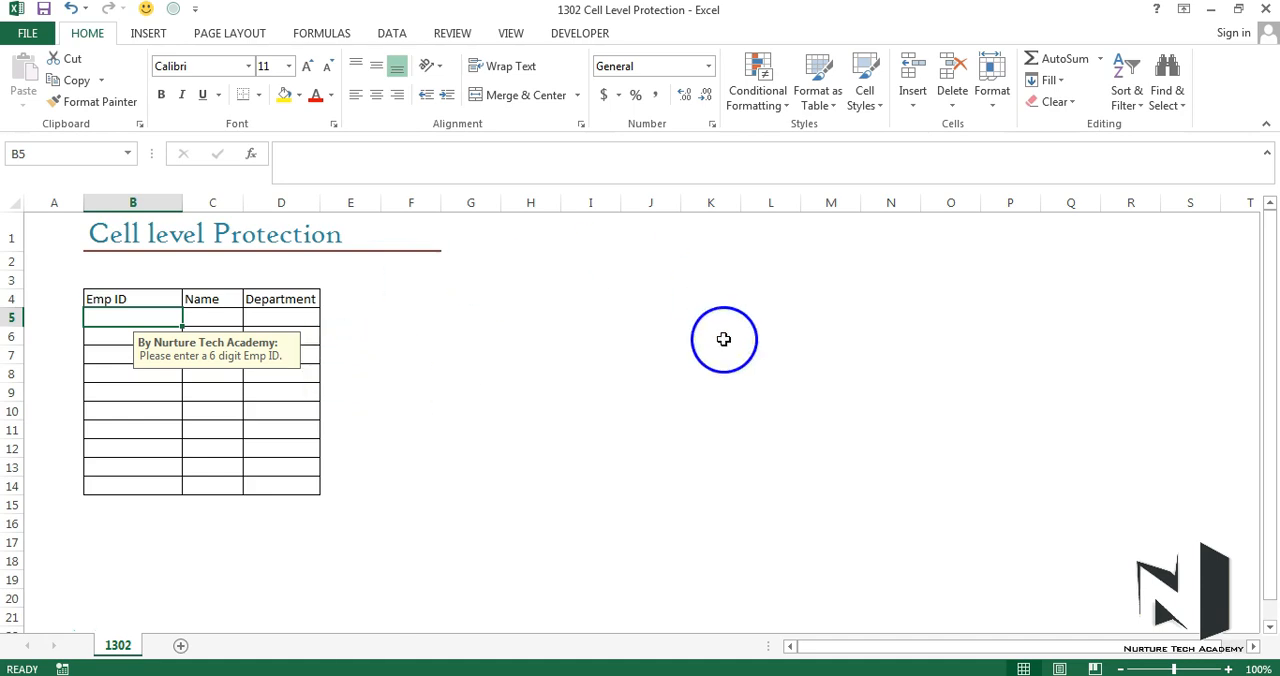
mouse_move(424, 356)
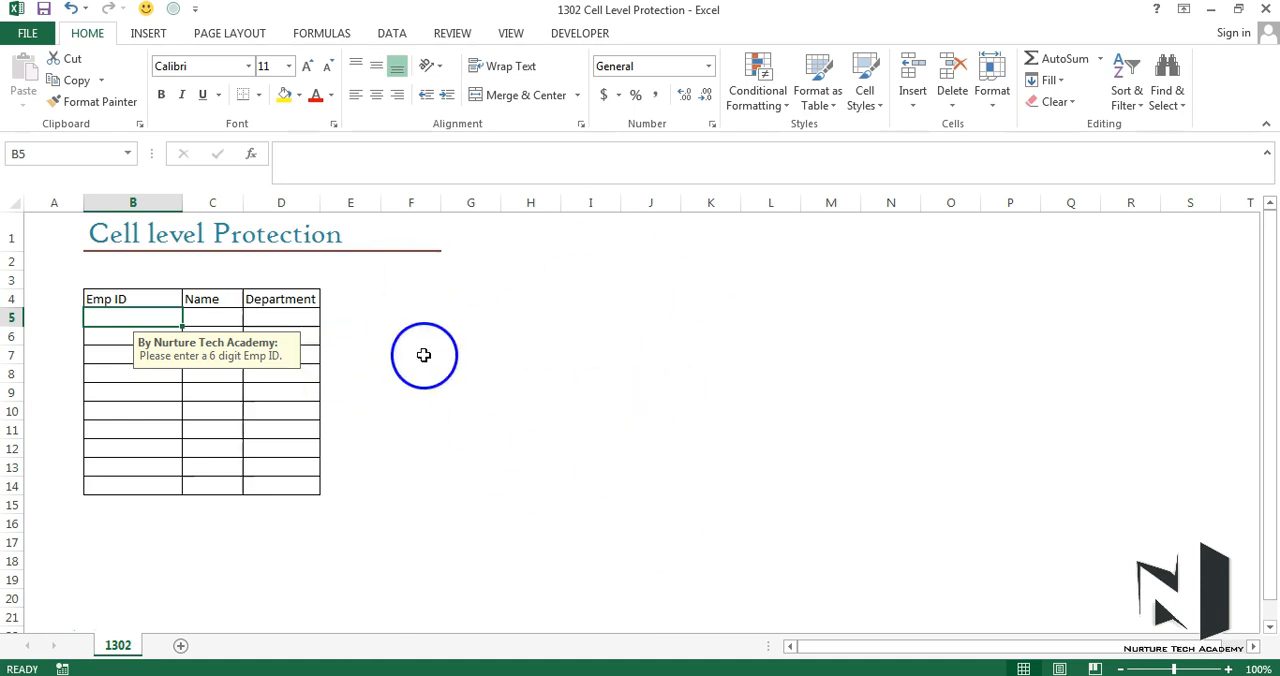
mouse_move(562, 356)
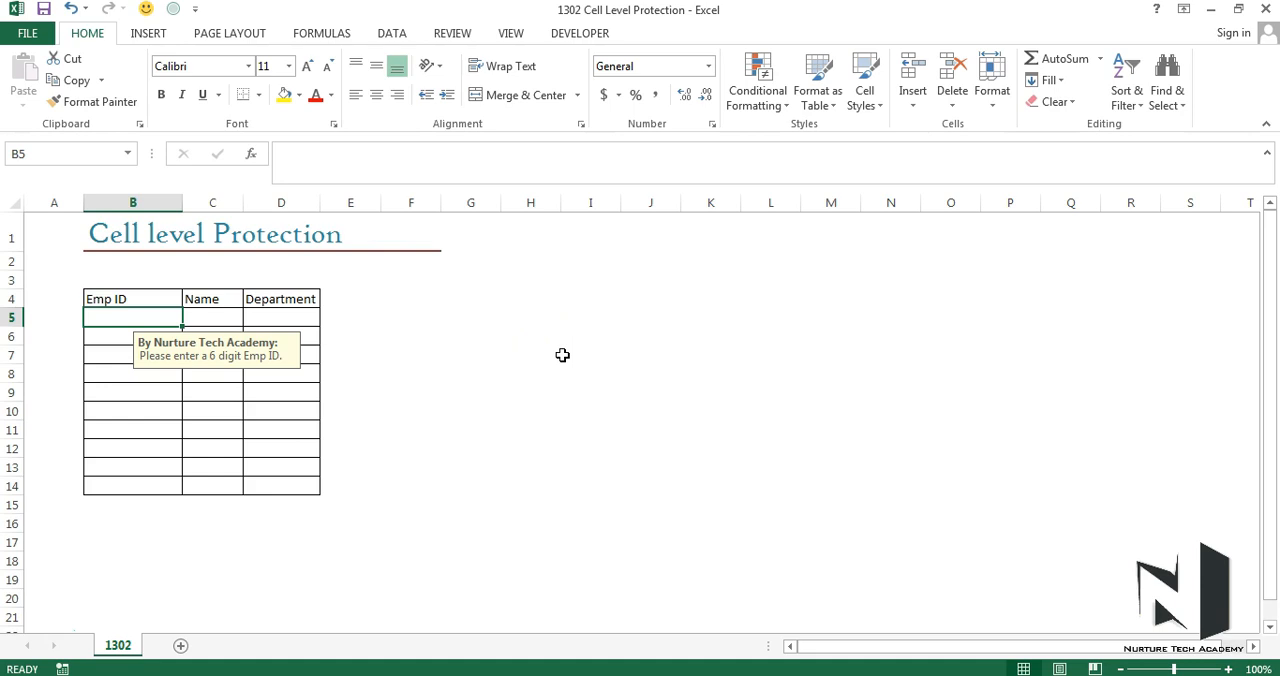
mouse_move(433, 345)
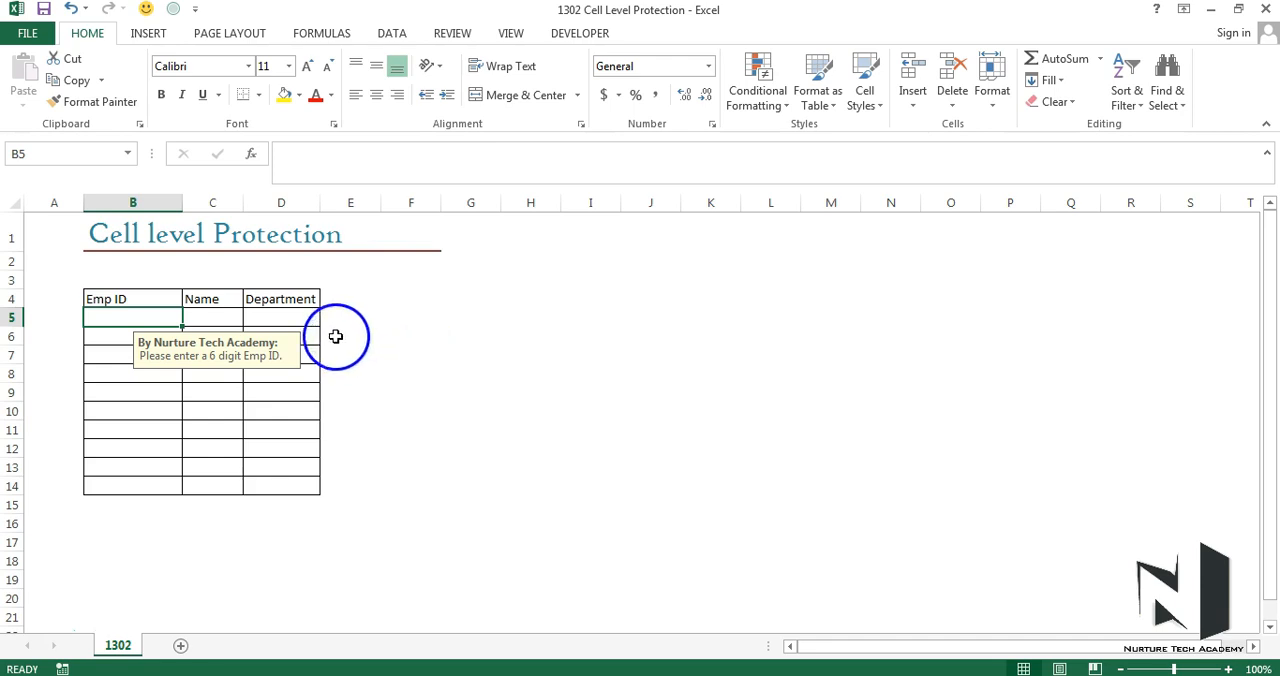
mouse_move(258, 372)
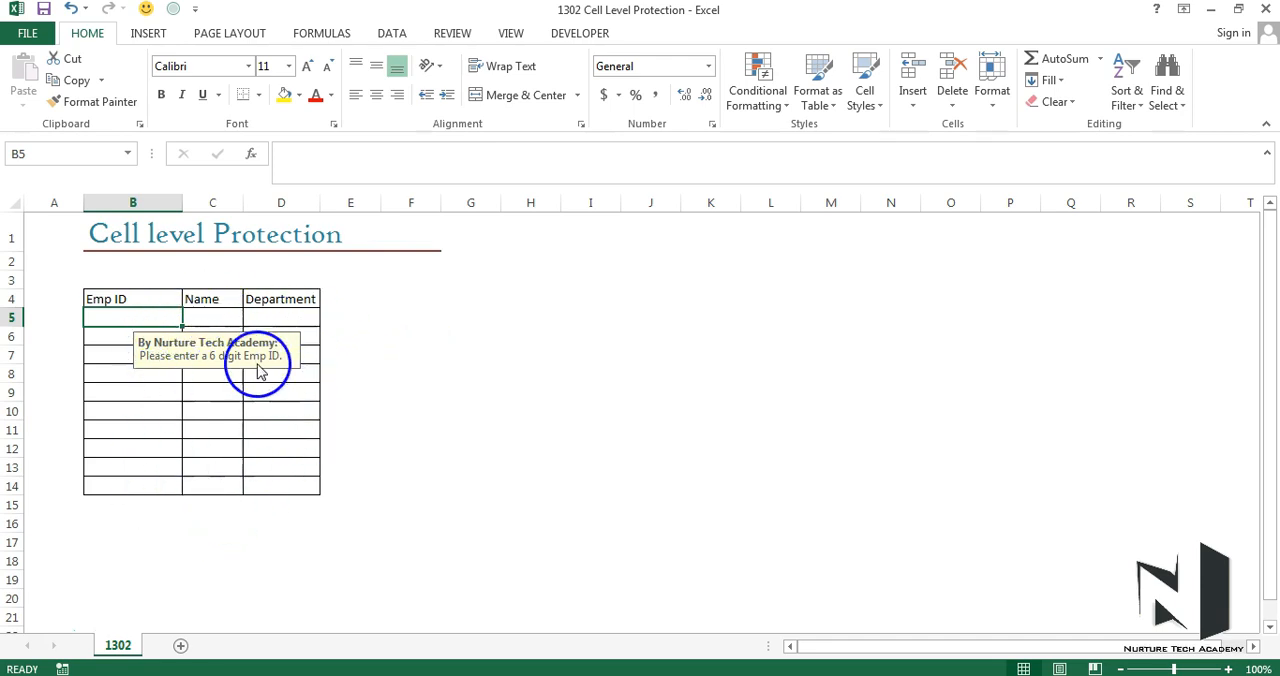
mouse_move(519, 428)
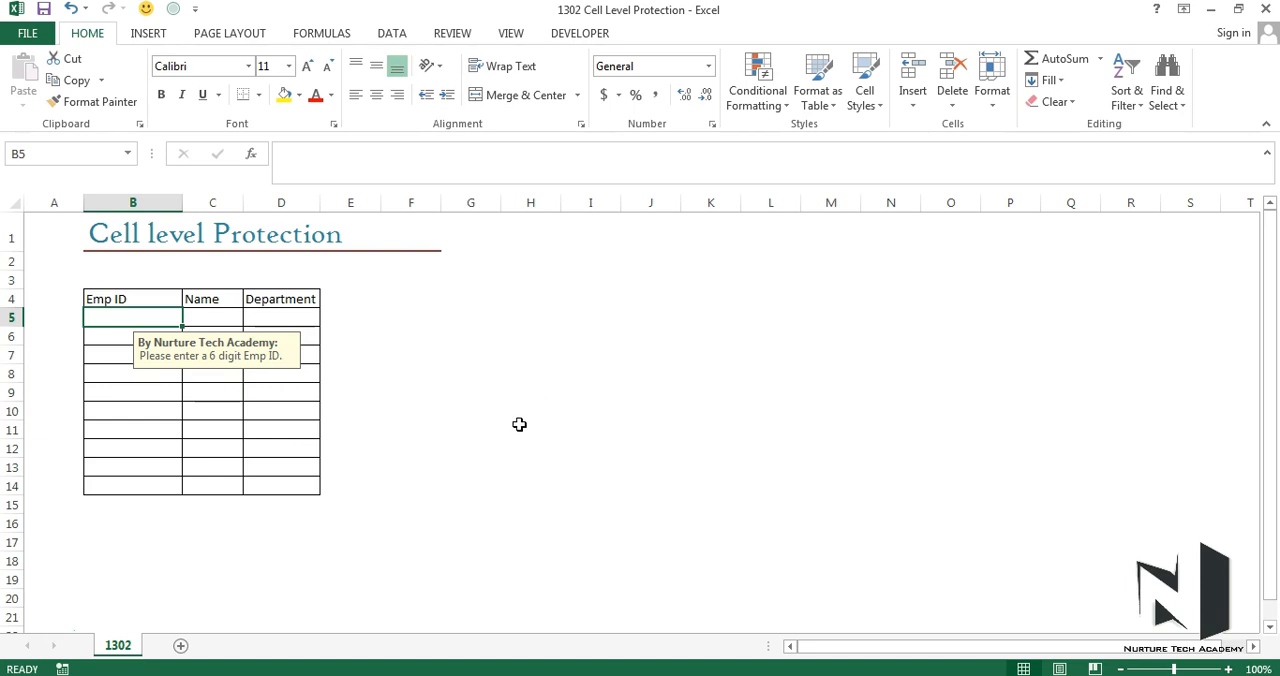
mouse_move(415, 333)
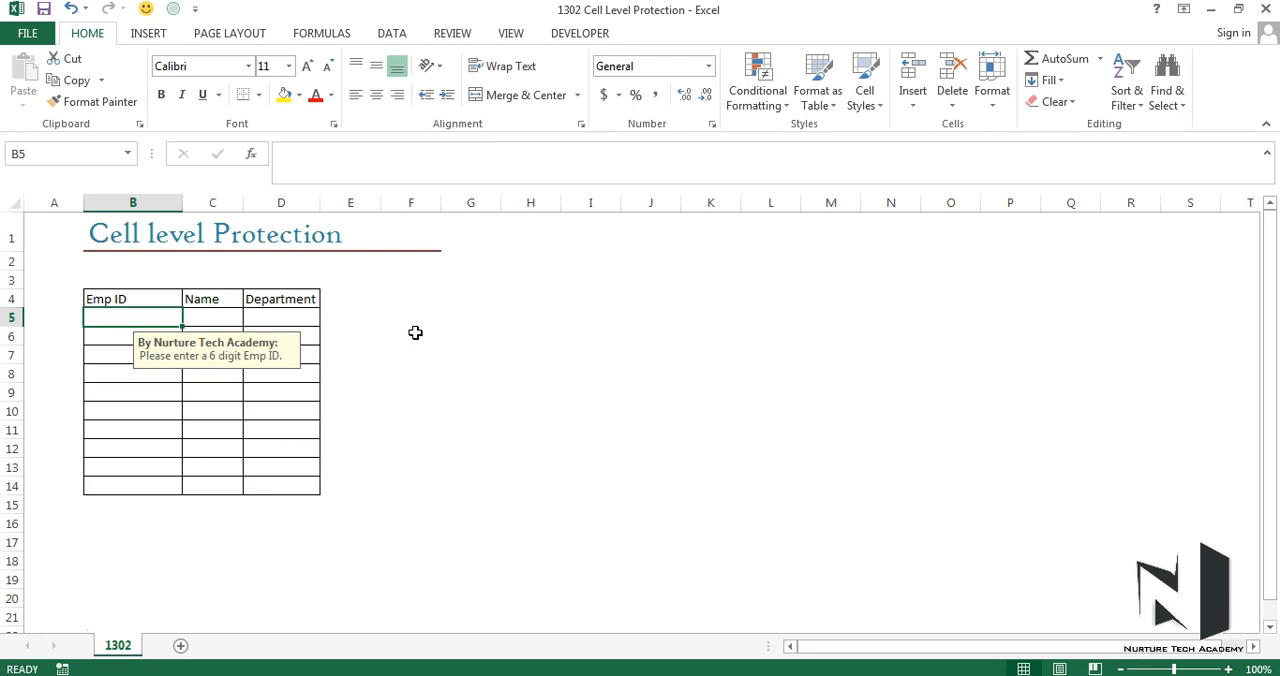
click(452, 33)
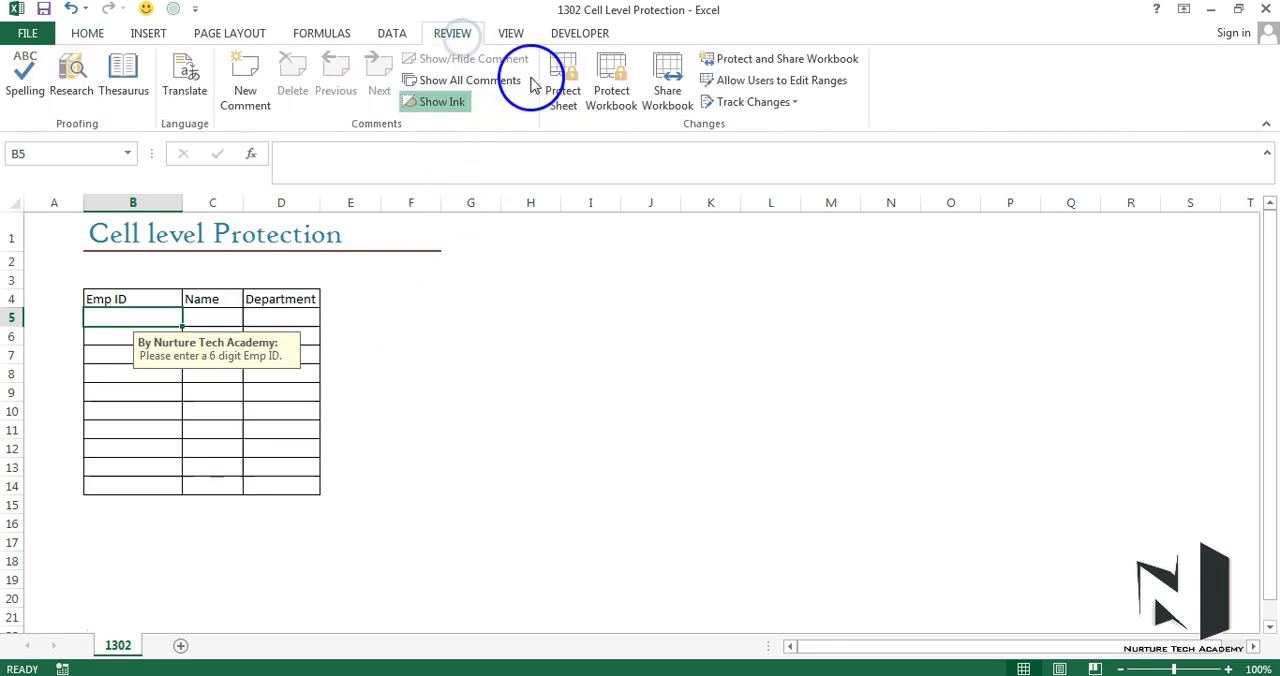
click(563, 80)
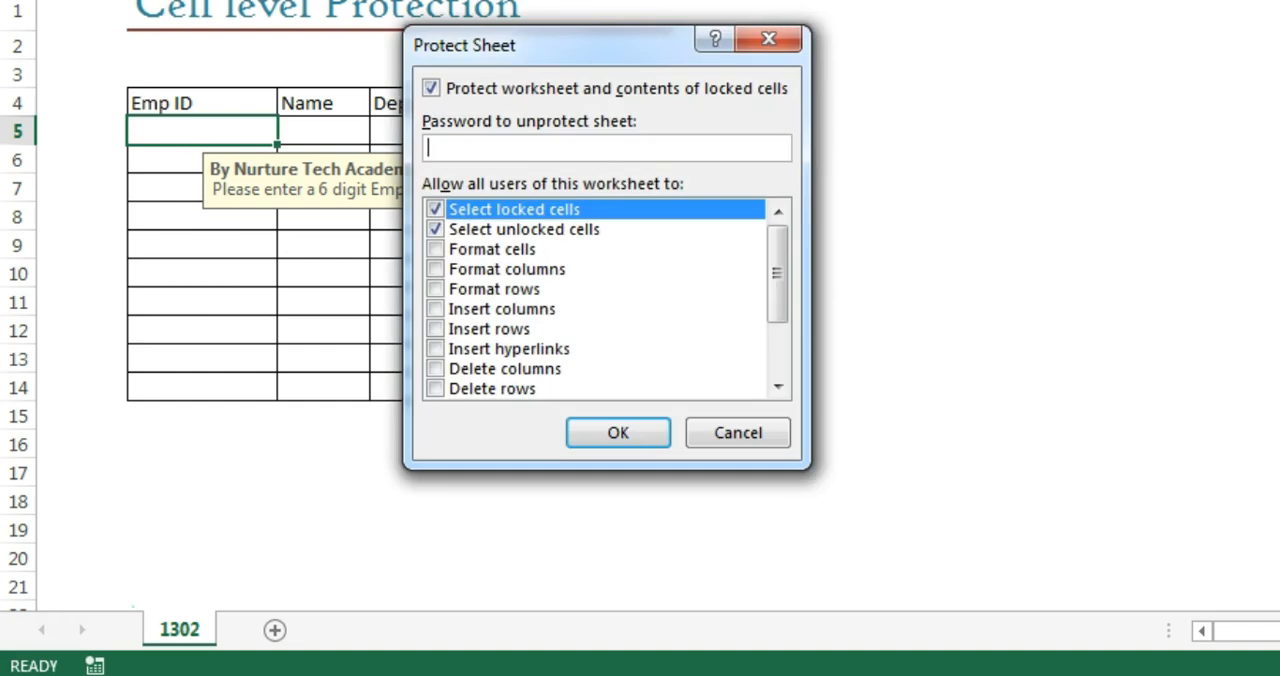
text(123)
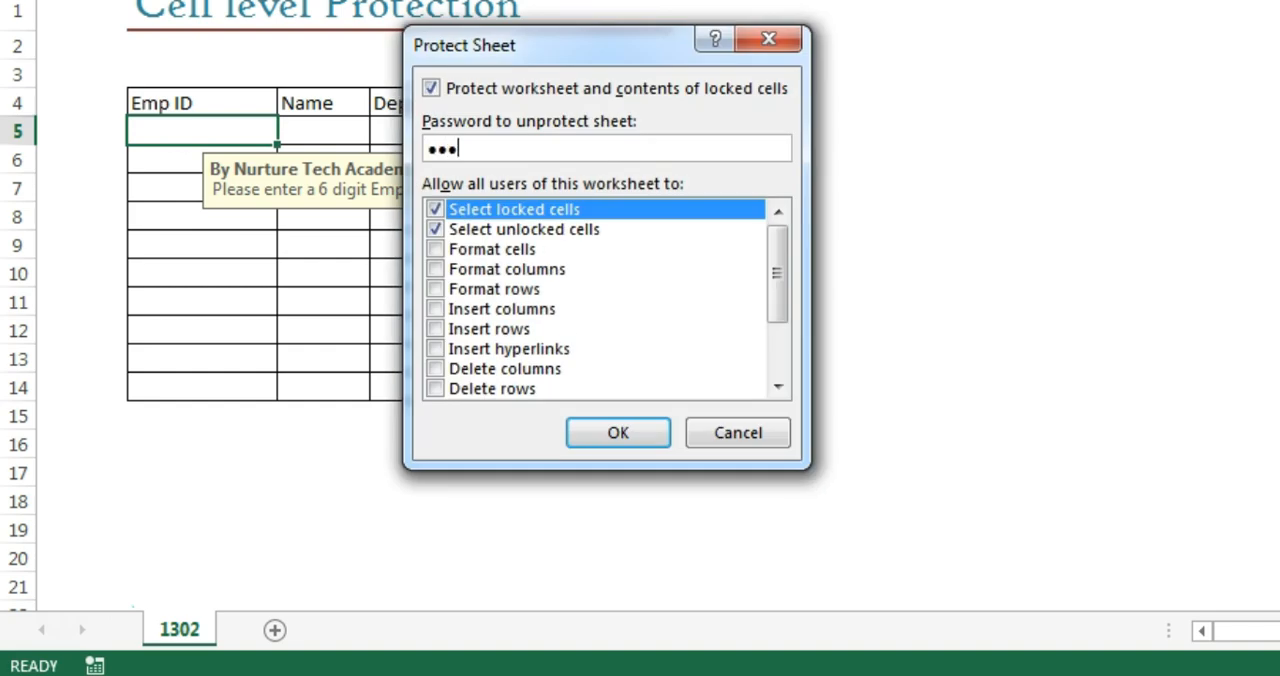
click(617, 432)
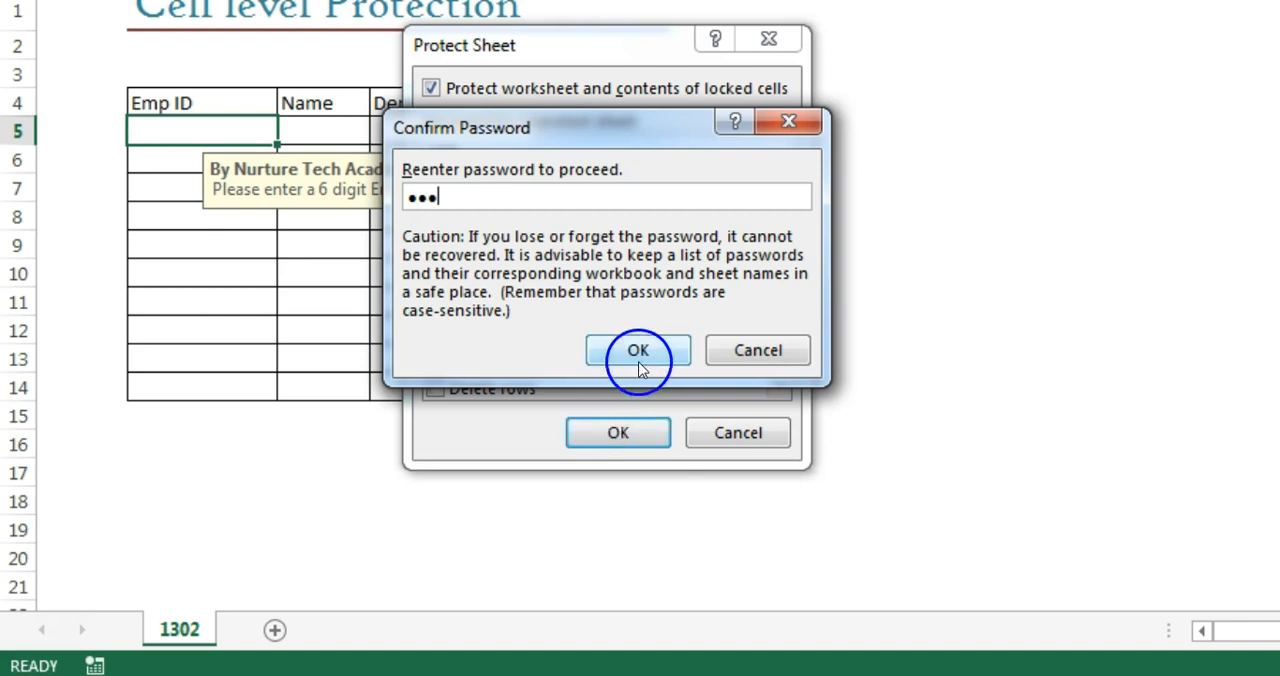
click(638, 350)
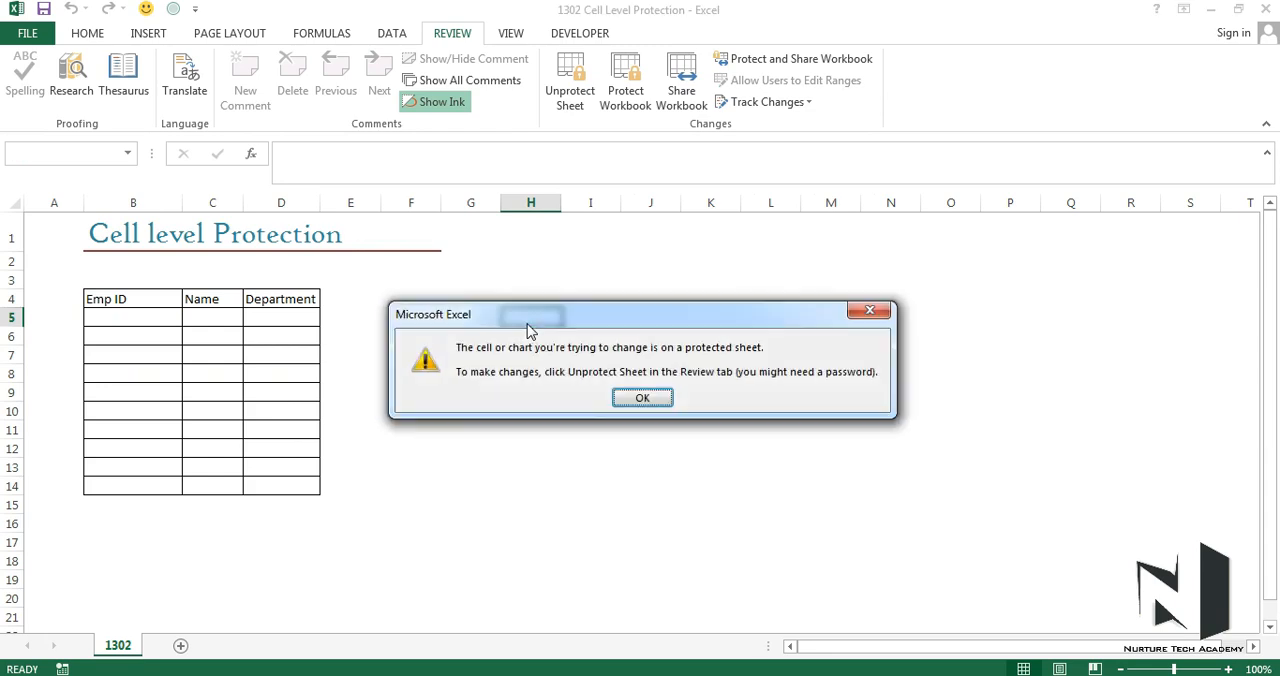
Dismiss the warning, attempt to edit a locked Emp ID cell, and dismiss the warning again.
click(642, 397)
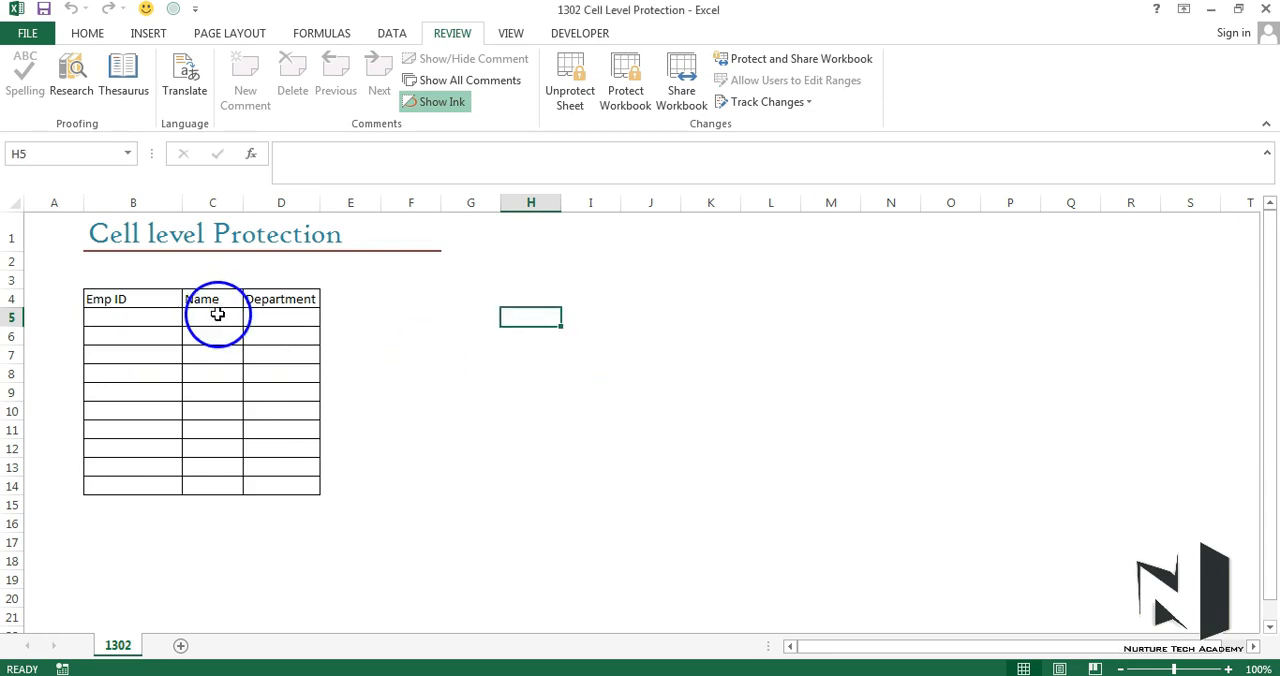
click(133, 317)
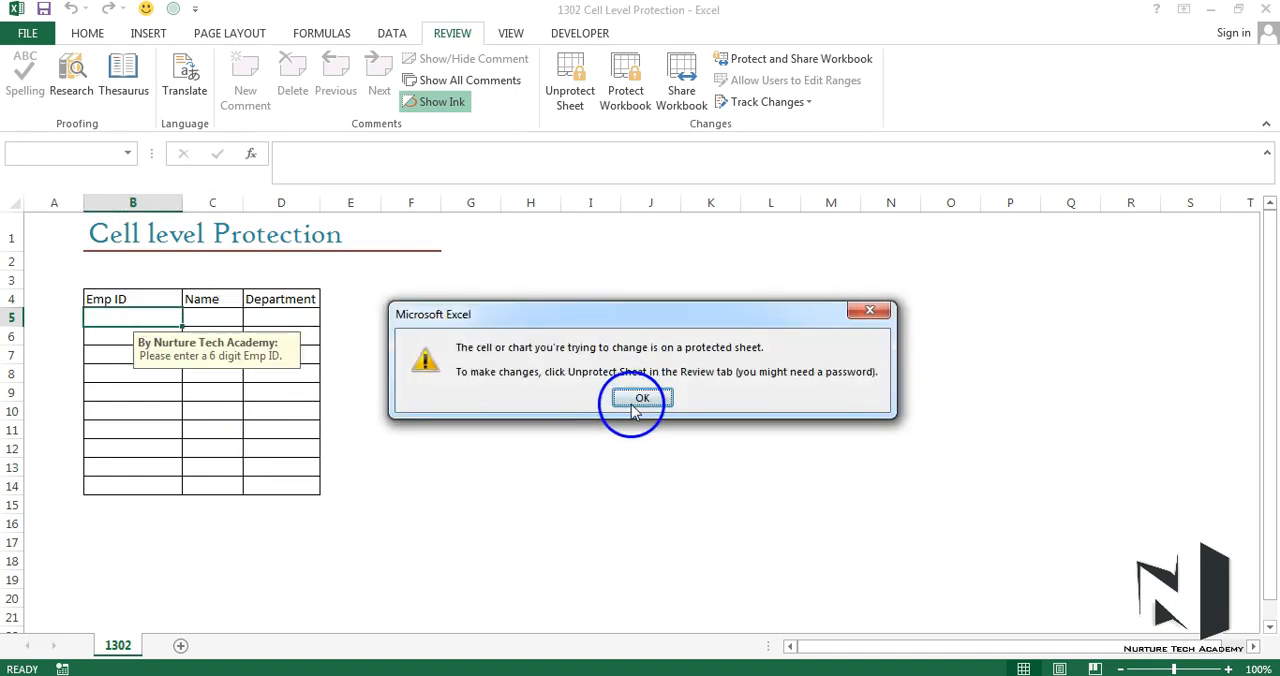
click(642, 398)
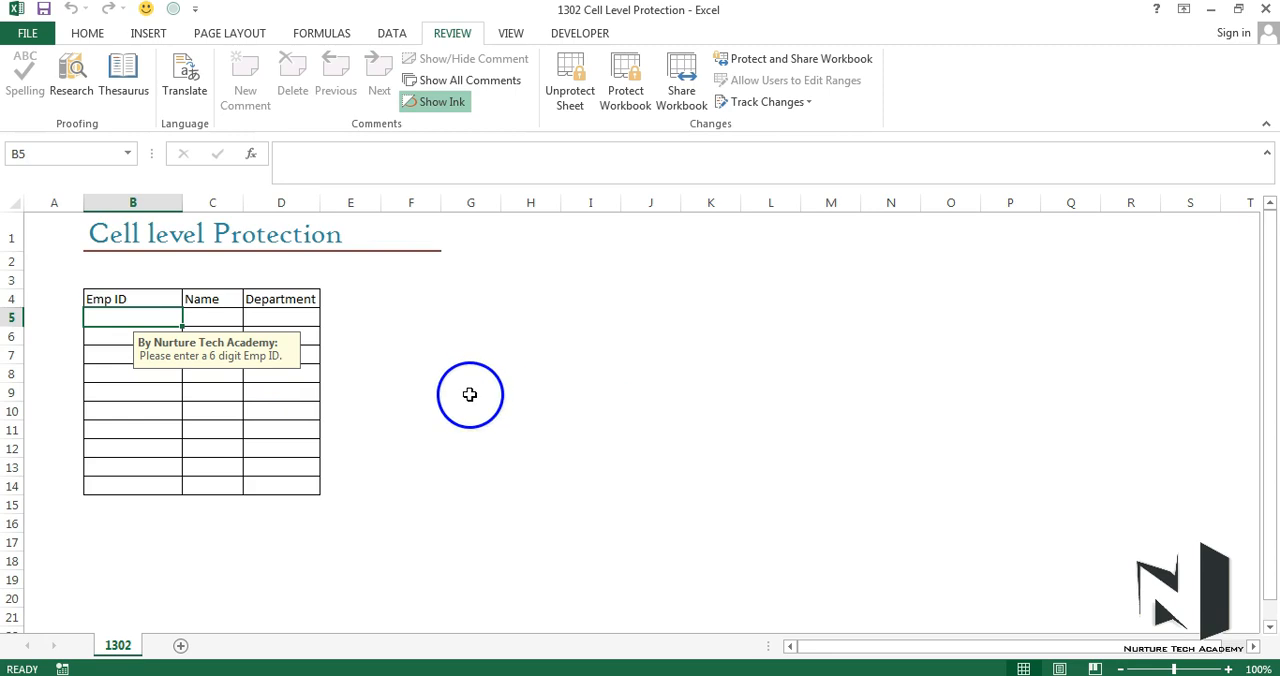
mouse_move(318, 417)
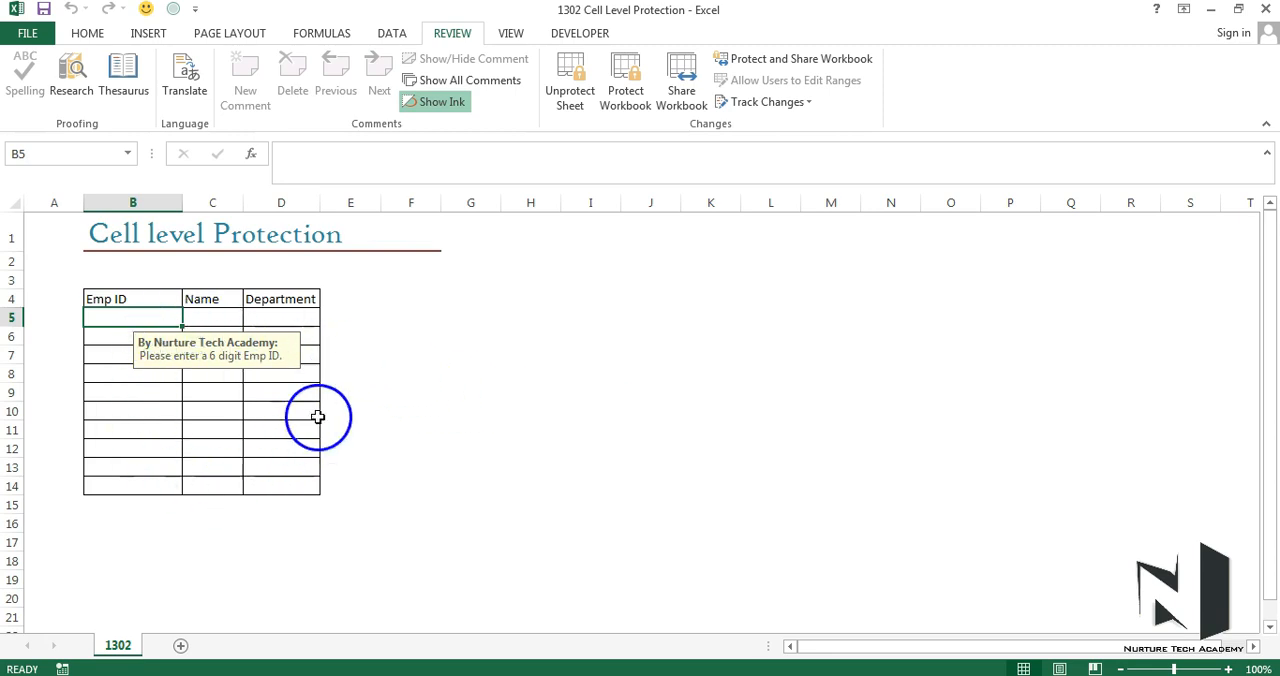
mouse_move(265, 375)
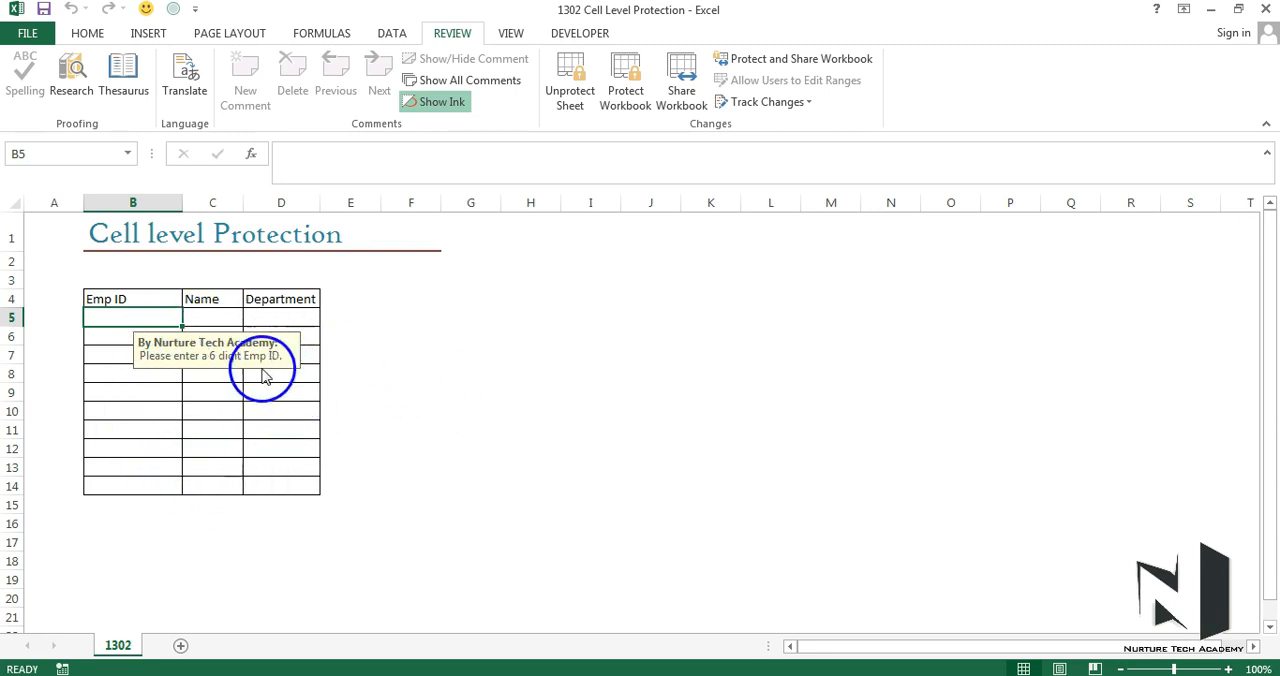
mouse_move(541, 361)
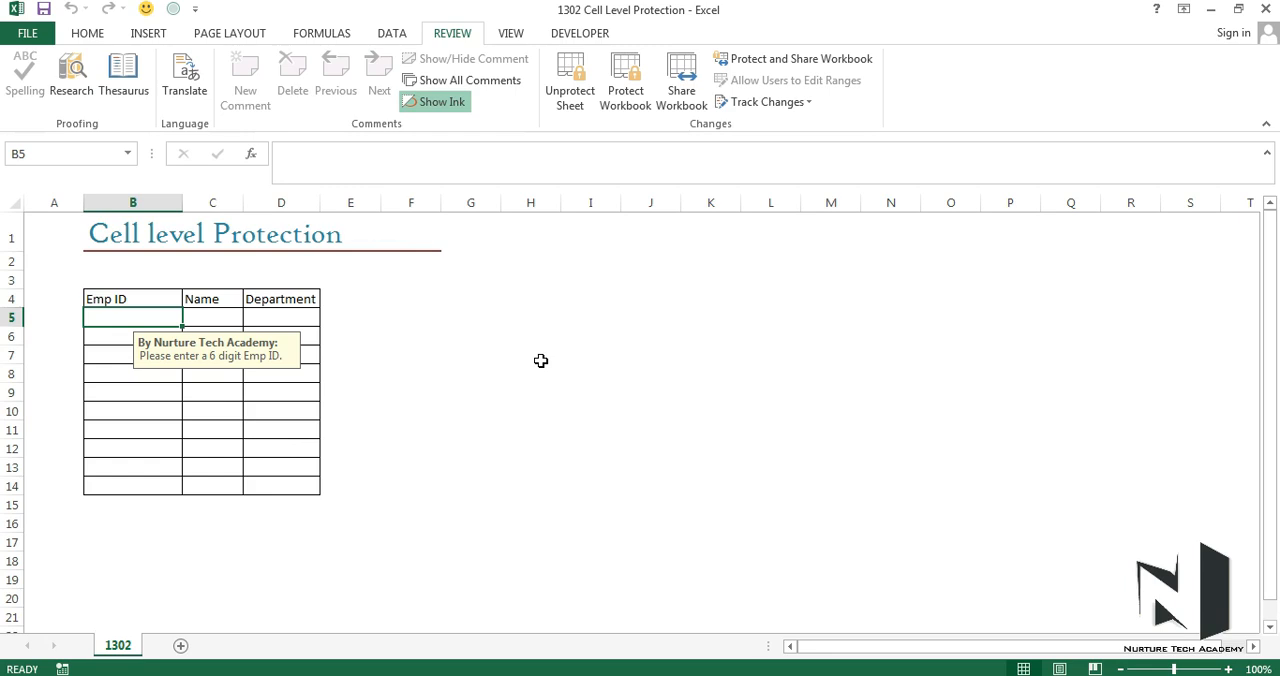
Unprotect the sheet by supplying the password so the table is editable again.
click(569, 80)
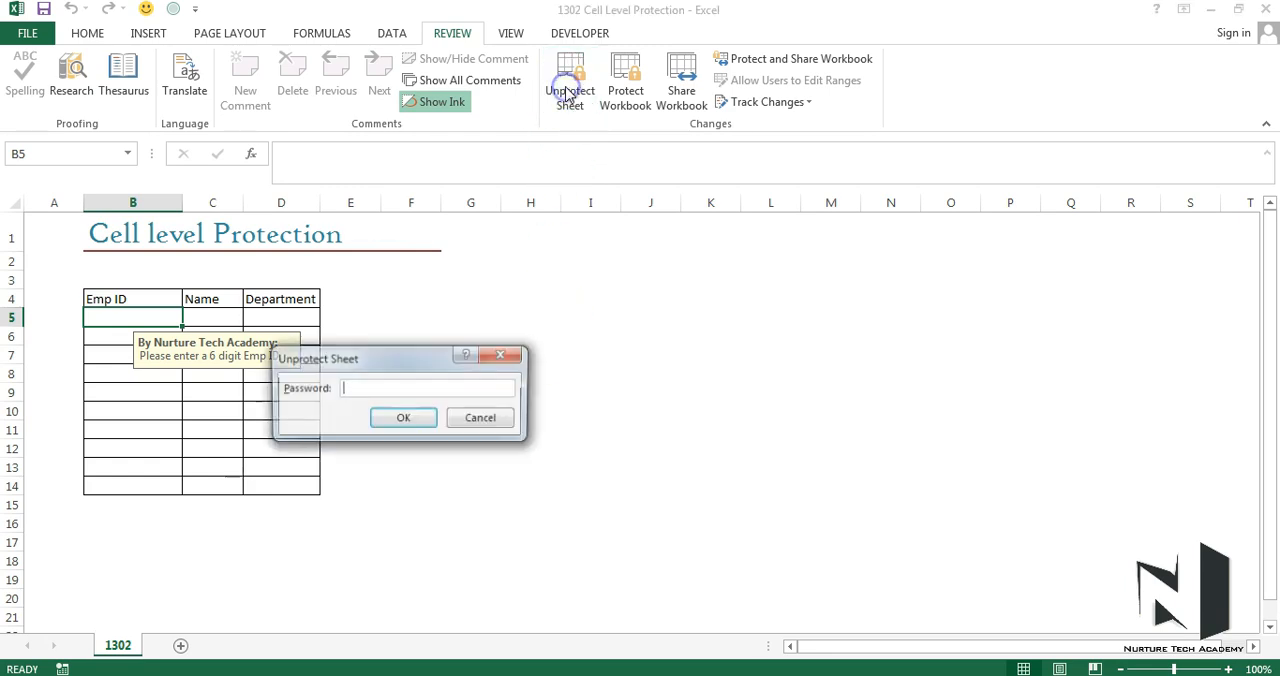
click(403, 417)
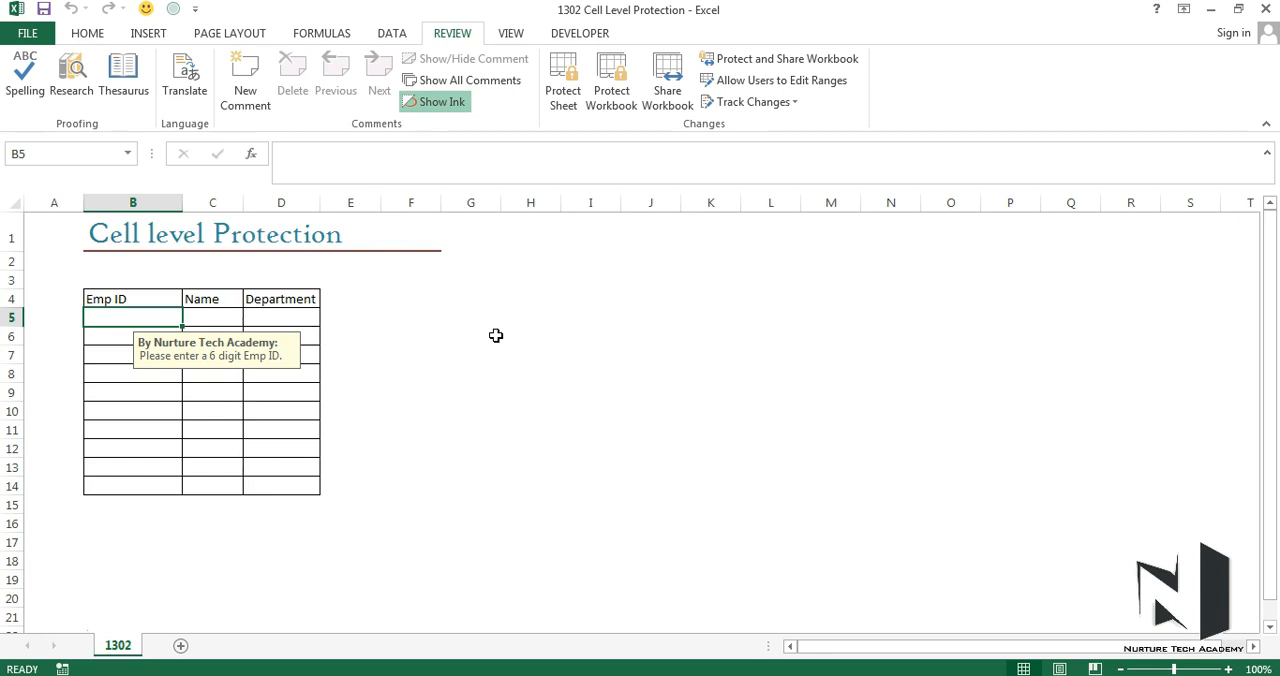
Fill the empty entry range B5:D14 with yellow from the Home ribbon.
drag(132, 317, 281, 430)
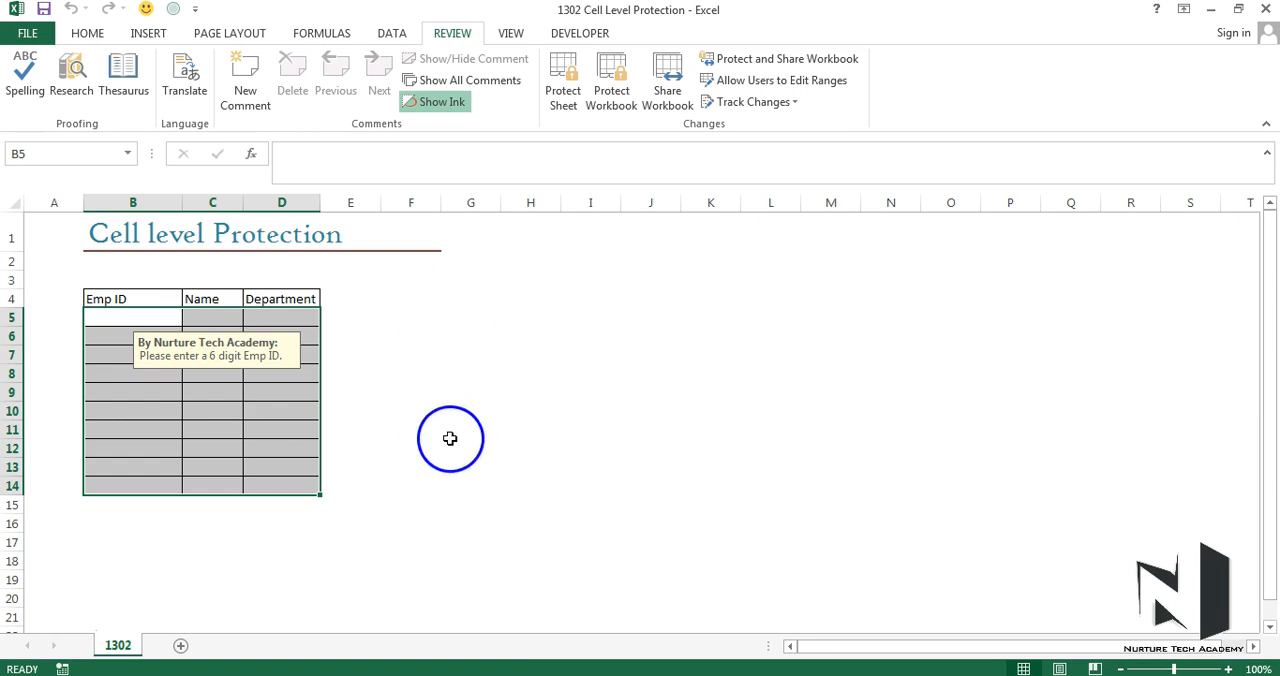
mouse_move(371, 535)
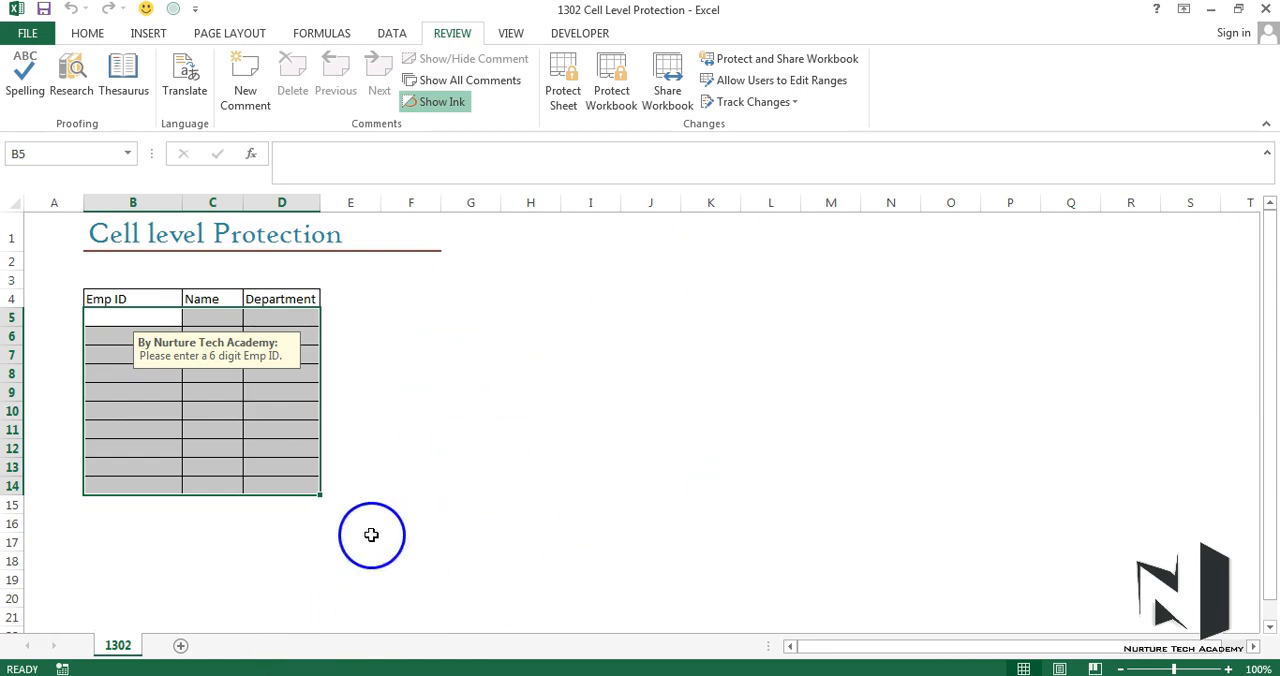
mouse_move(233, 413)
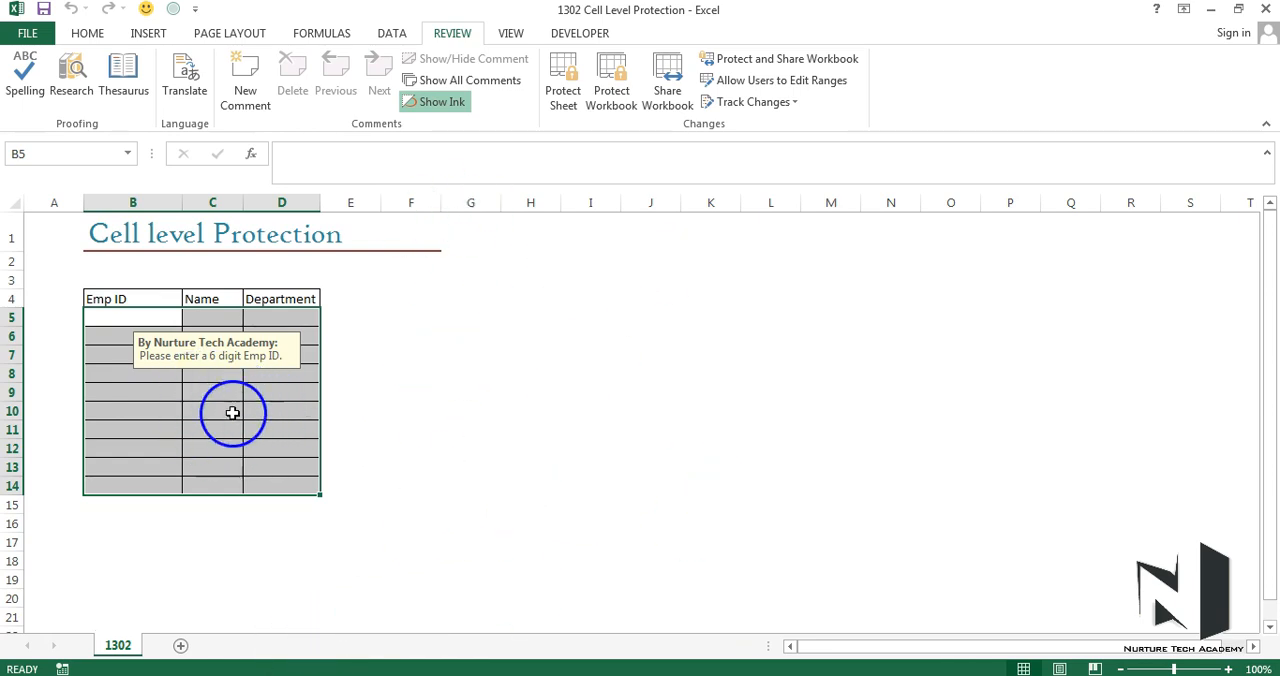
click(87, 33)
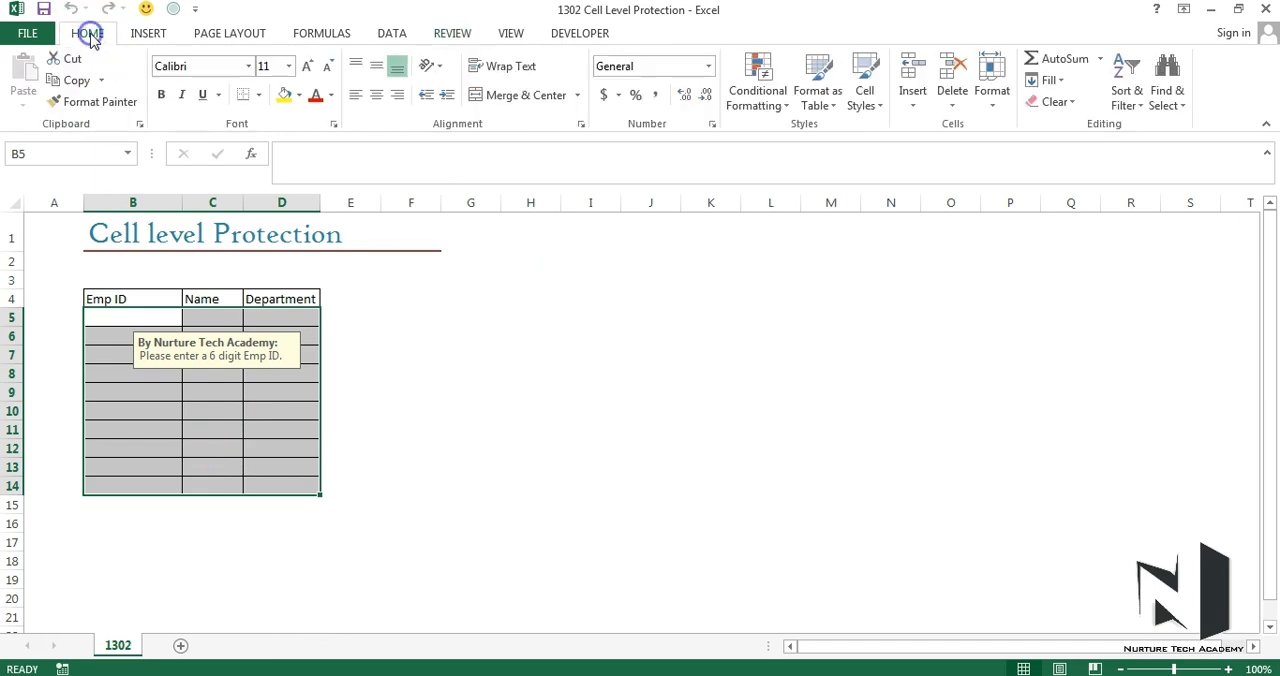
click(282, 95)
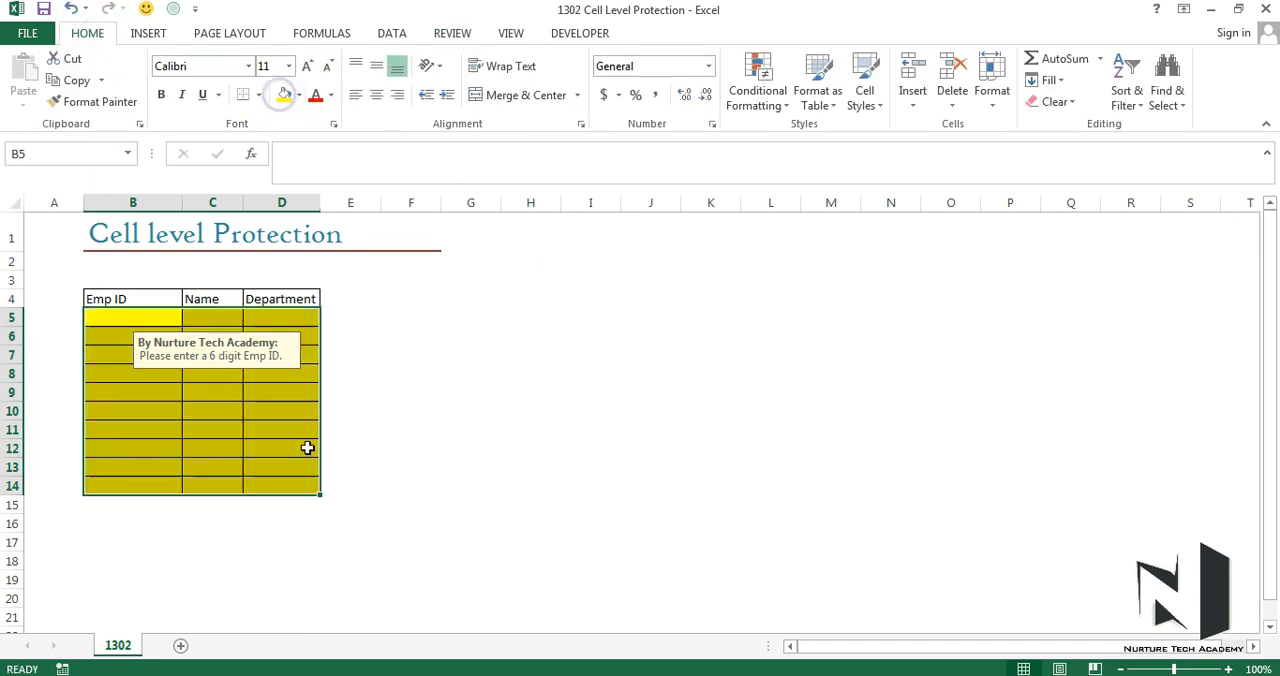
click(410, 373)
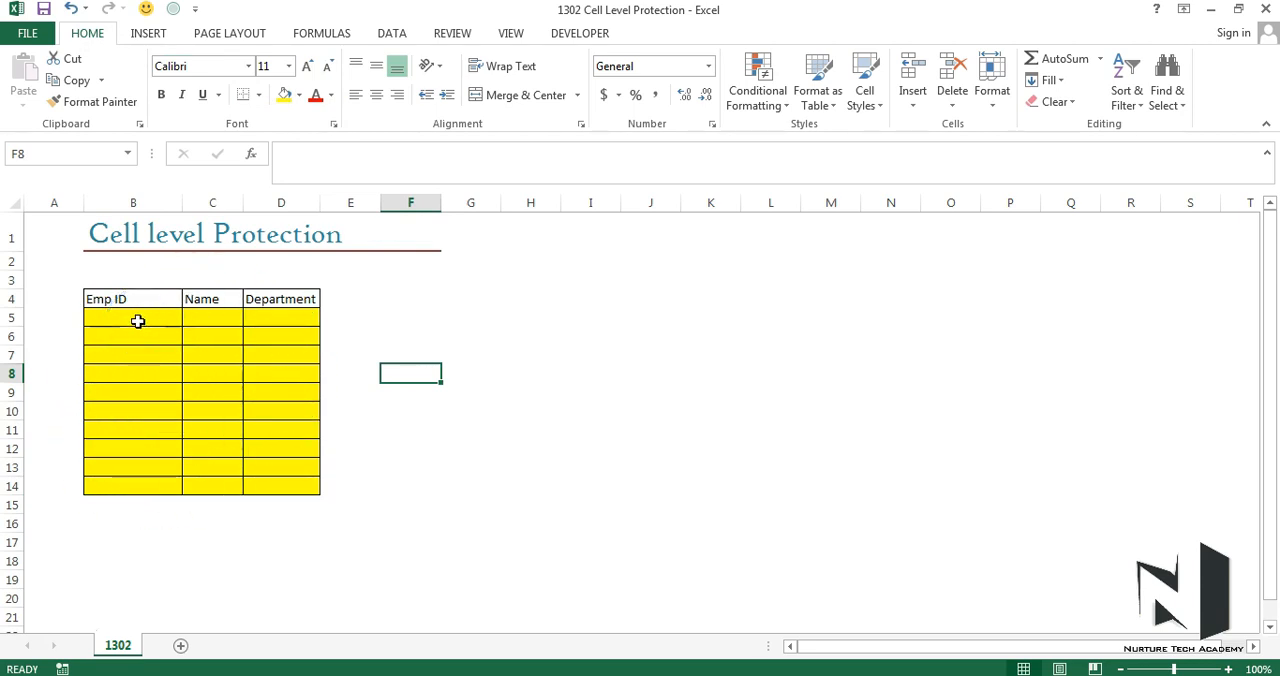
drag(138, 318, 301, 481)
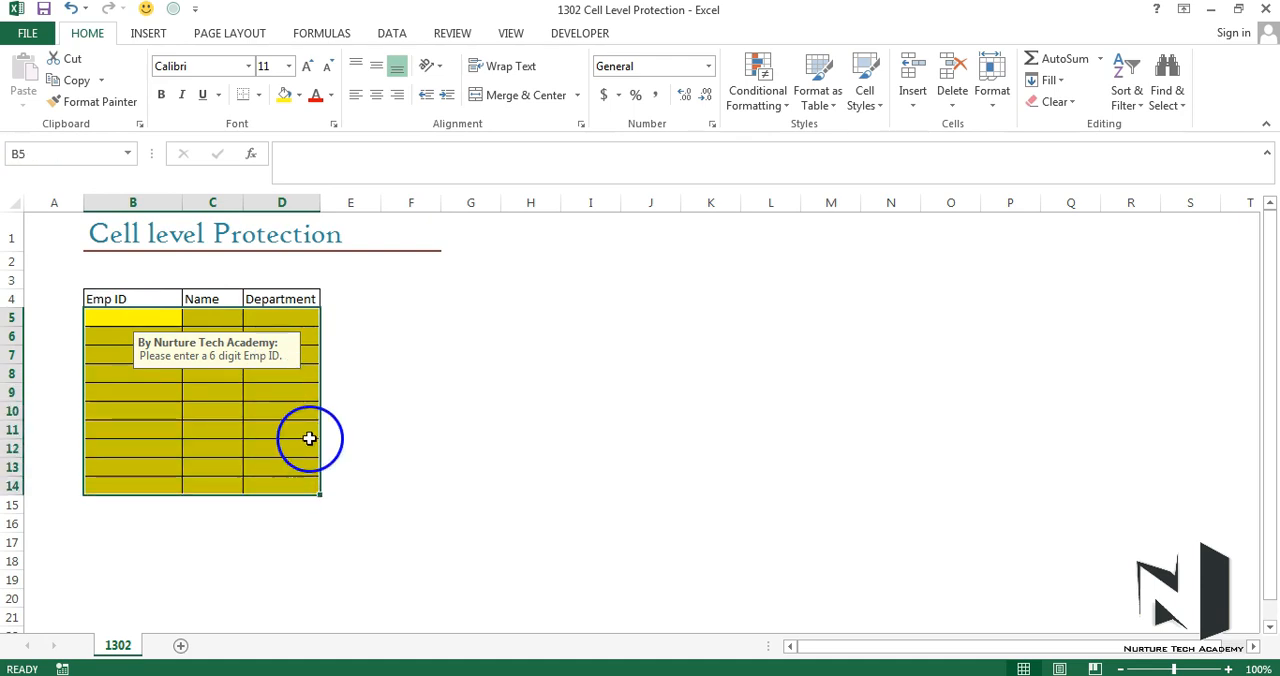
mouse_move(267, 381)
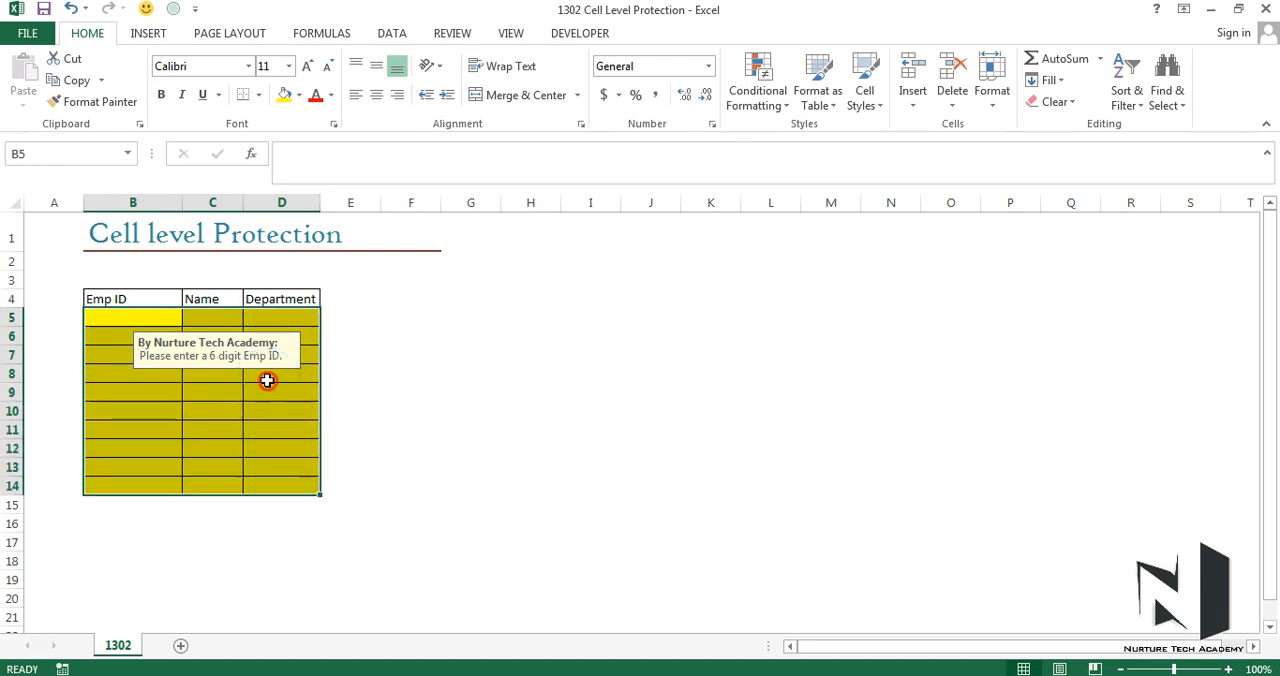
right_click(267, 381)
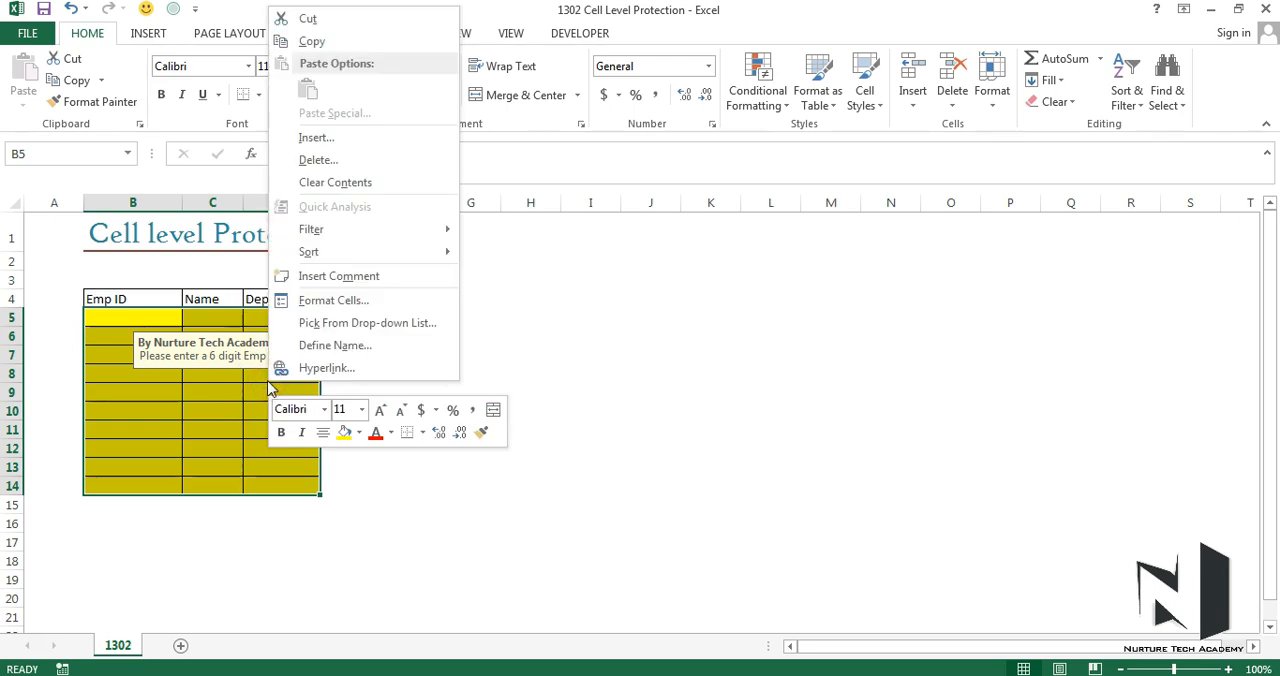
mouse_move(334, 300)
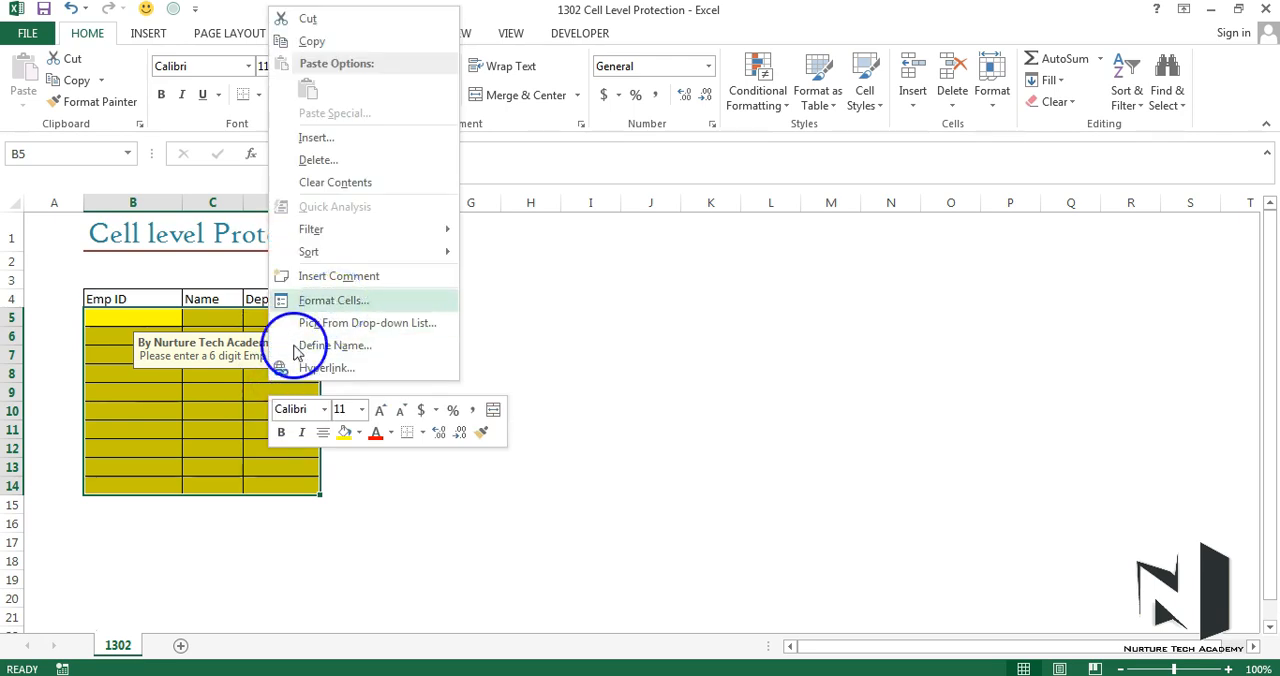
mouse_move(238, 417)
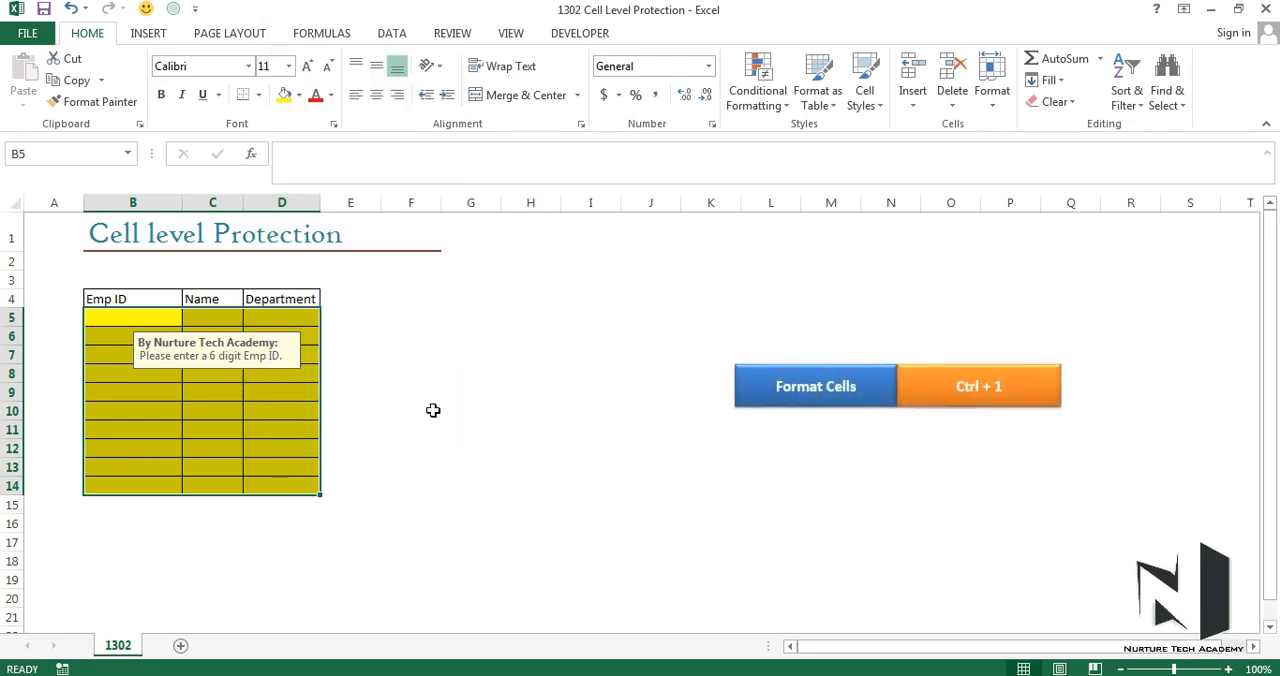
Uncheck Locked under Format Cells Protection for the yellow cells B5:D14.
key(ctrl+1)
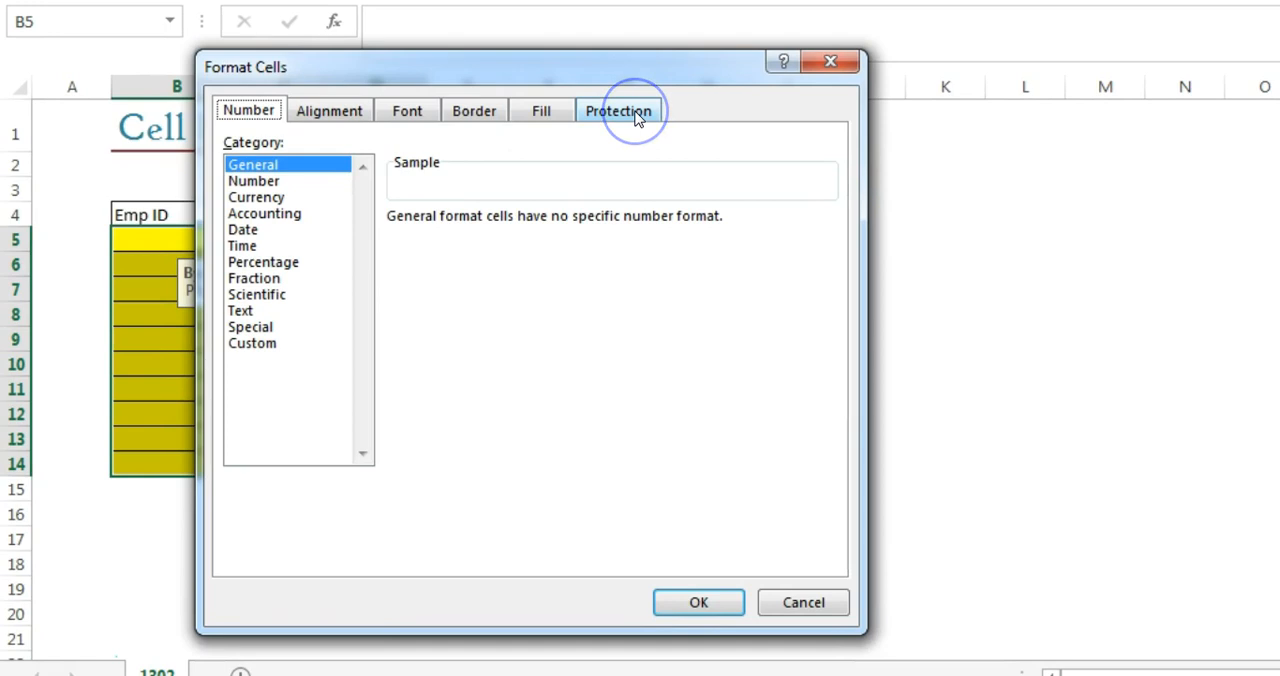
click(618, 110)
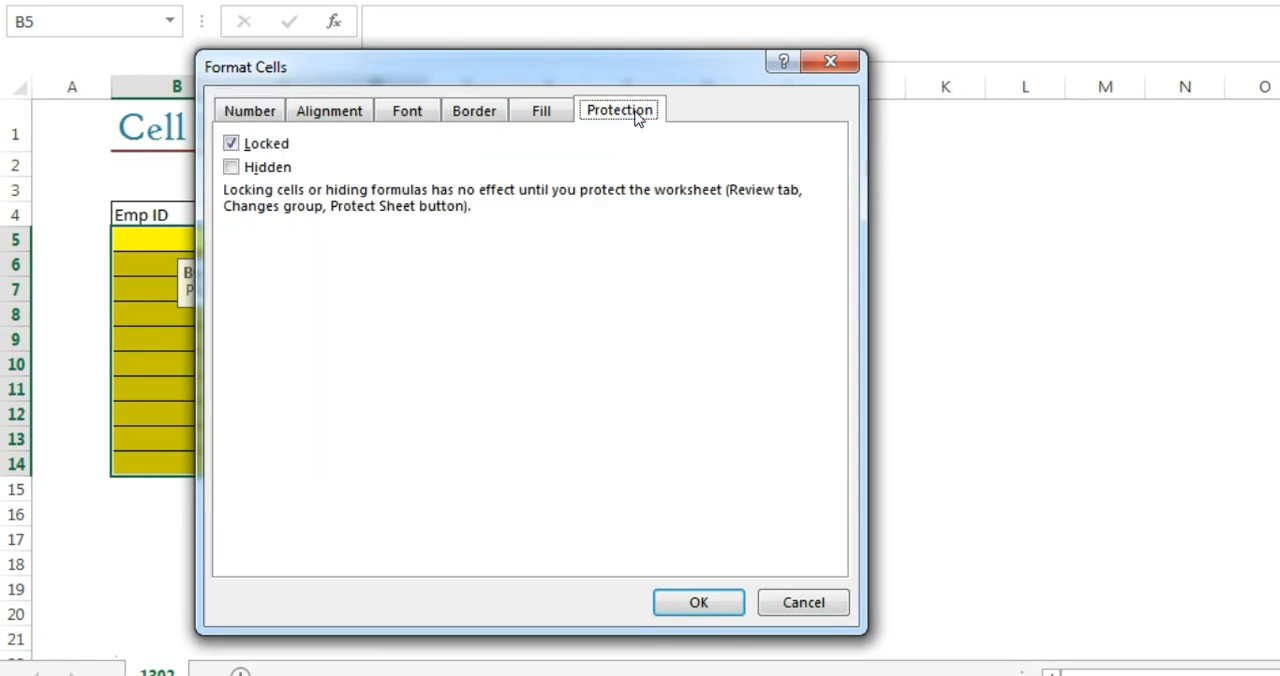
mouse_move(435, 148)
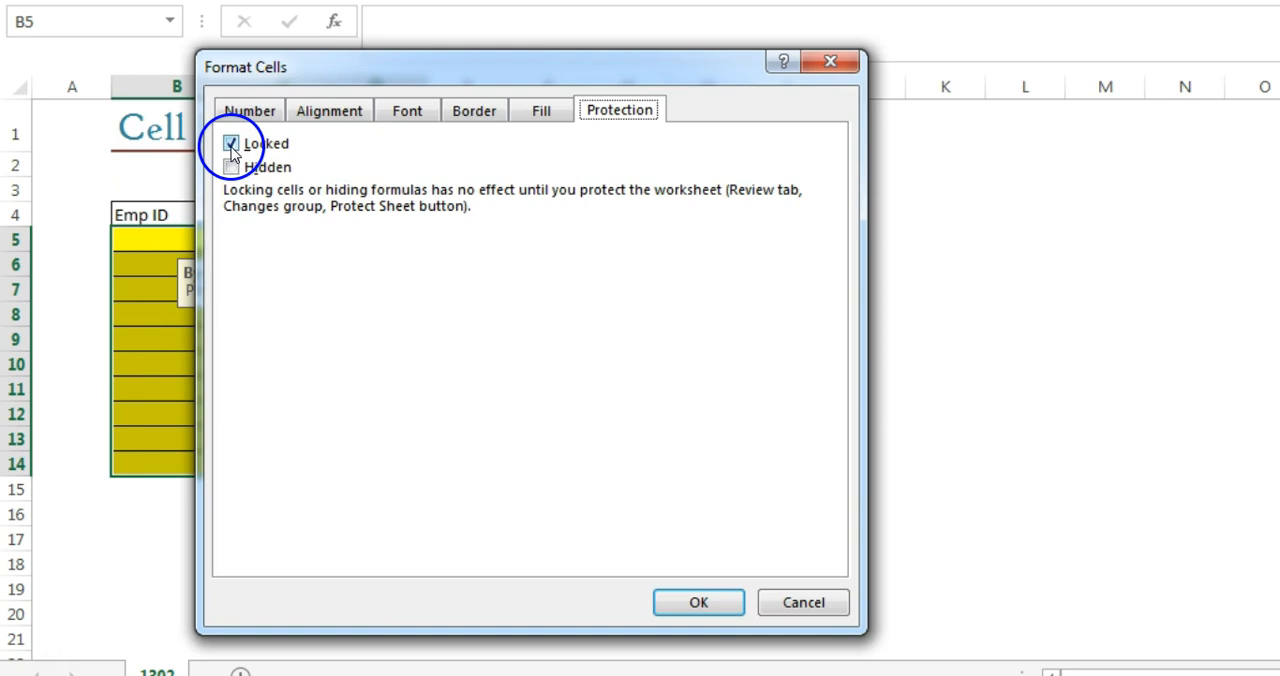
click(231, 143)
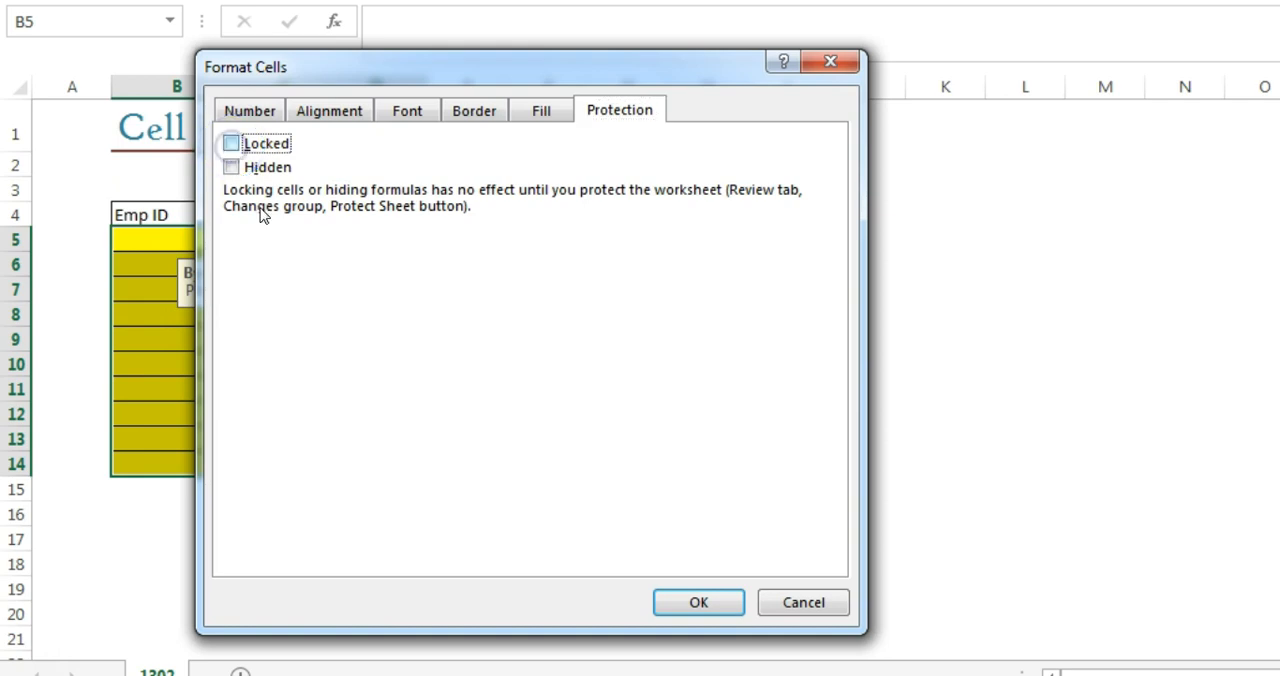
click(698, 602)
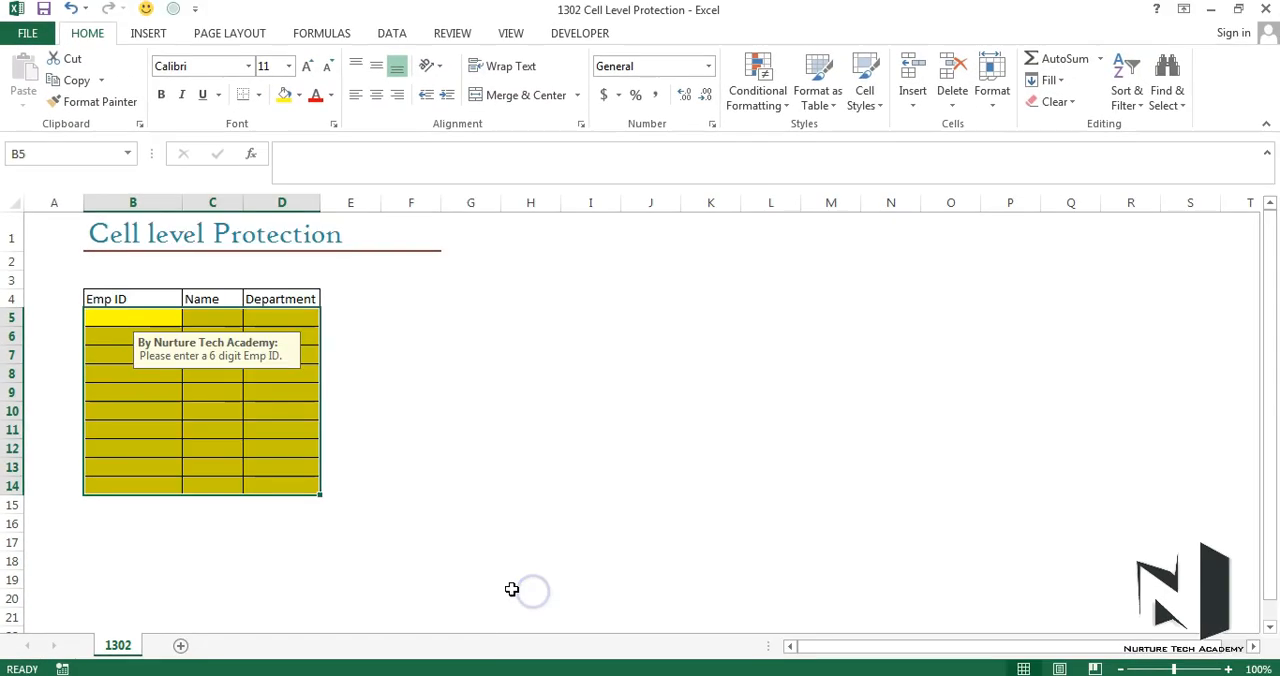
Check that white cell H8 is still Locked in Format Cells, then return to Review.
click(410, 354)
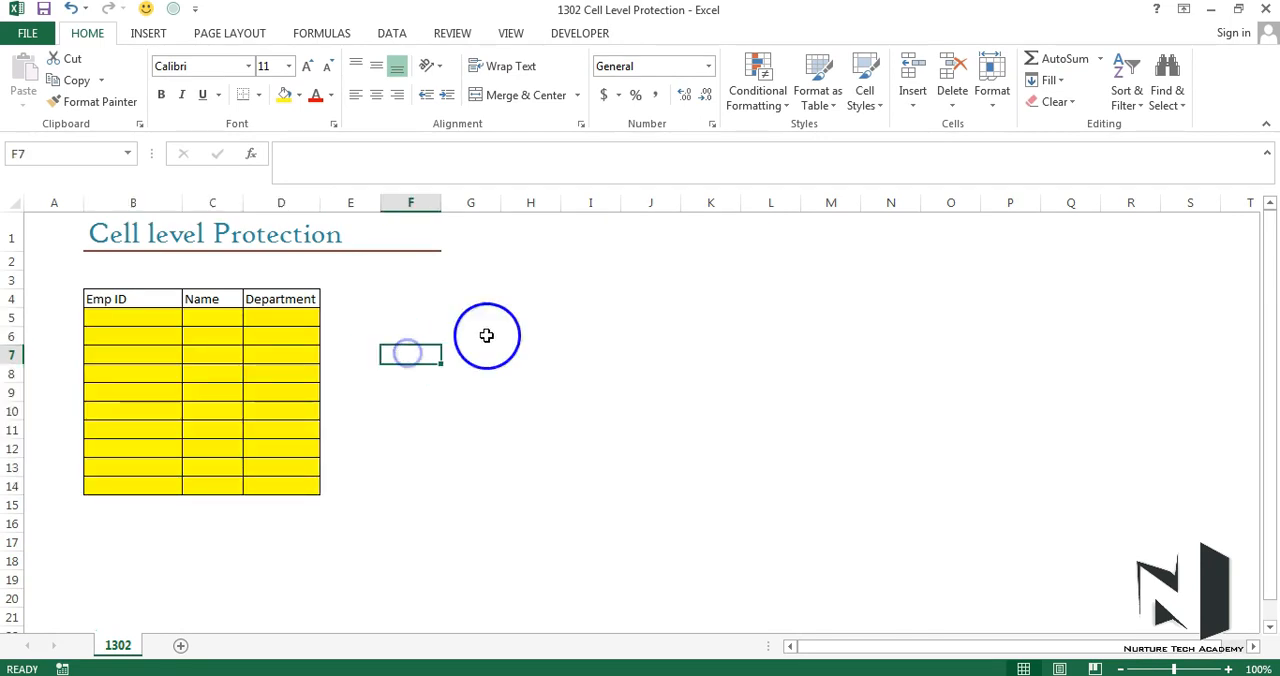
click(531, 372)
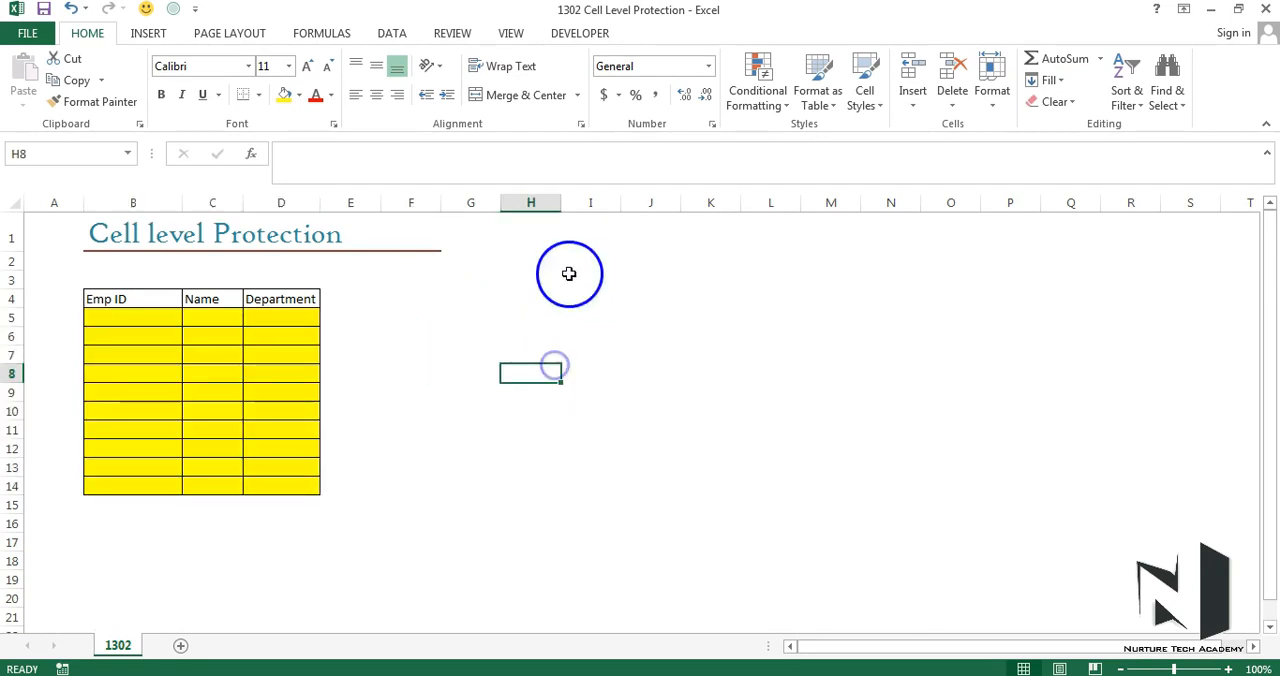
mouse_move(603, 332)
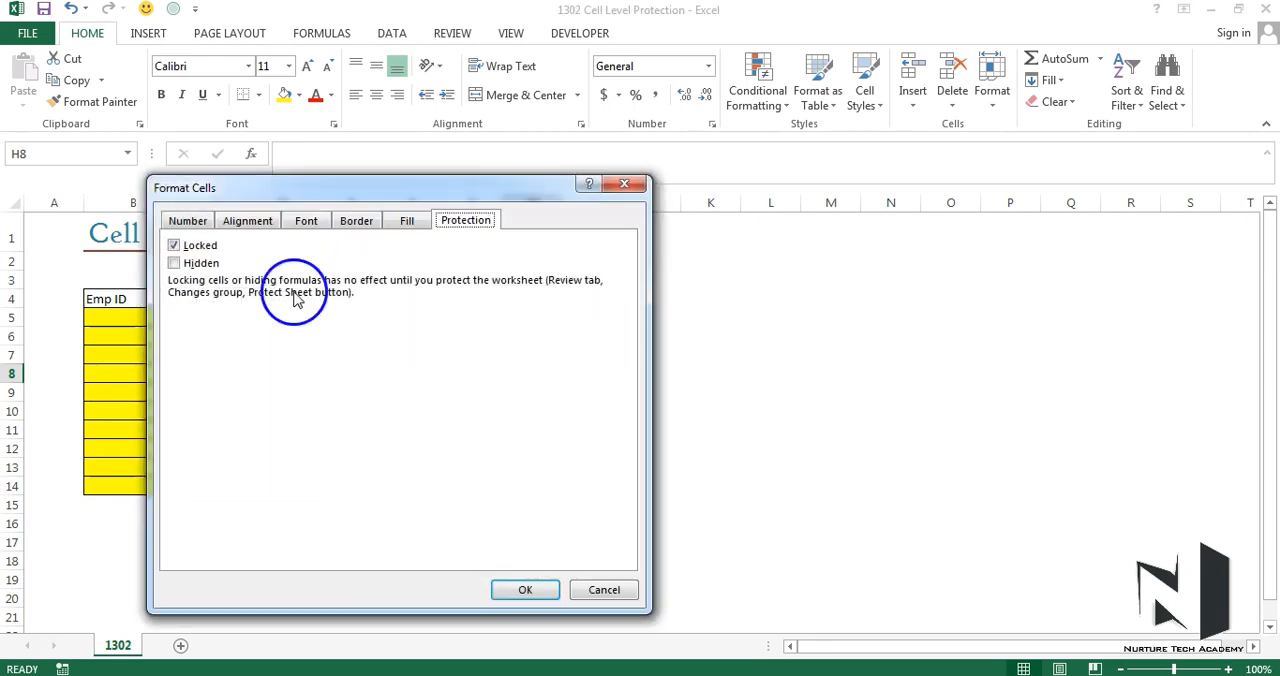
mouse_move(525, 589)
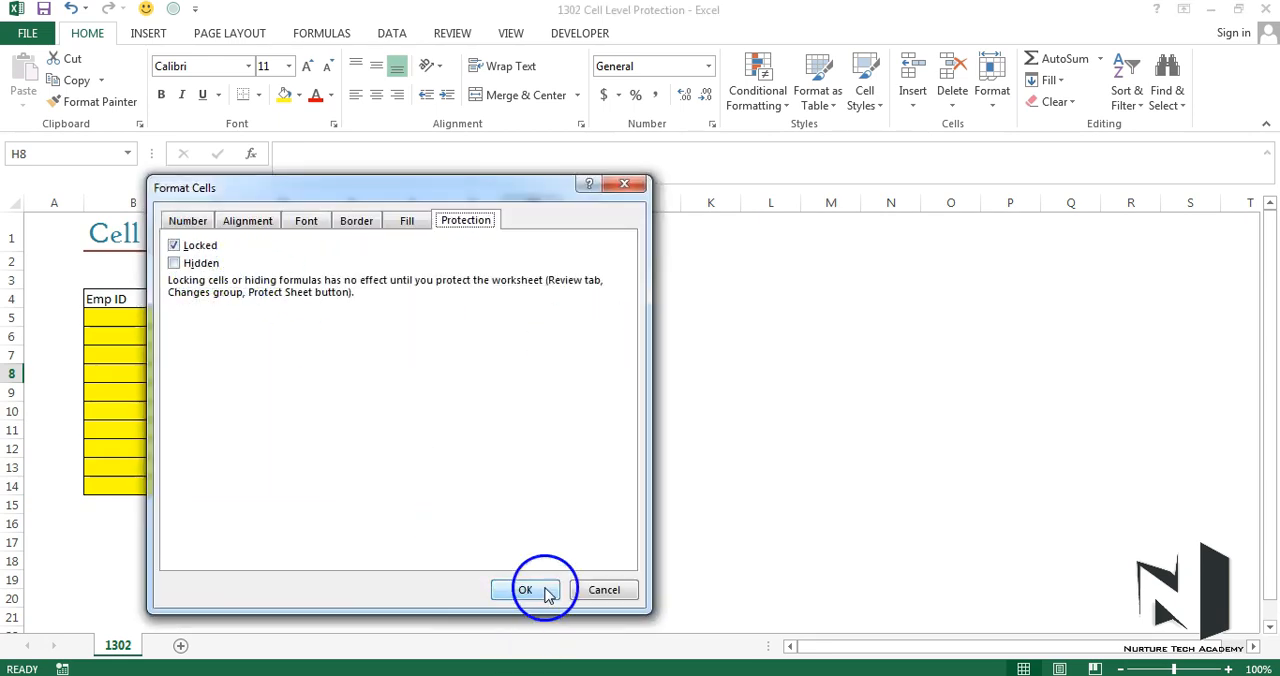
click(525, 589)
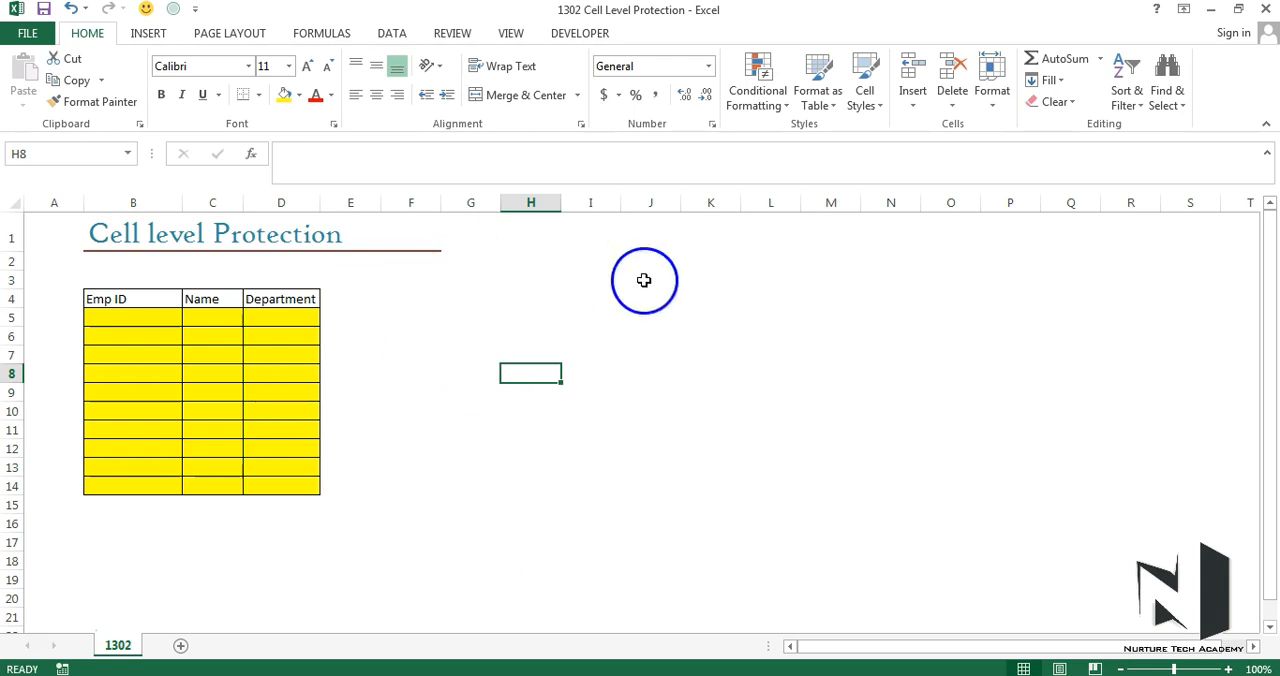
mouse_move(200, 356)
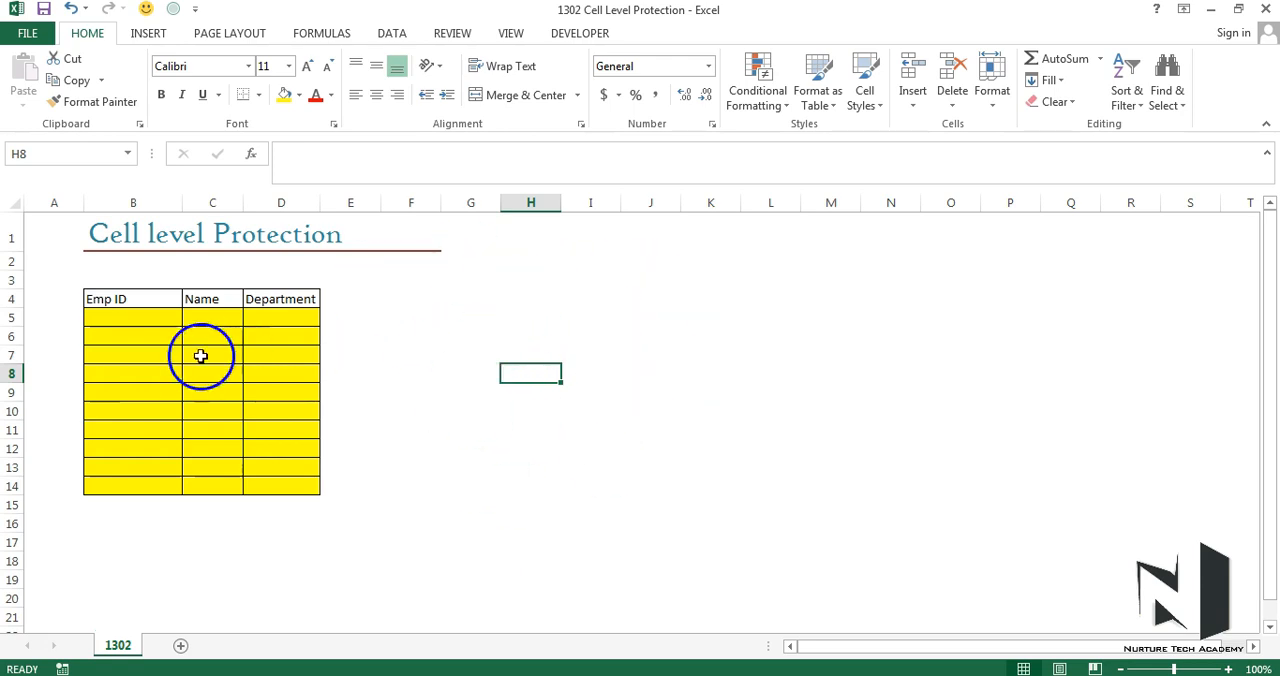
mouse_move(243, 360)
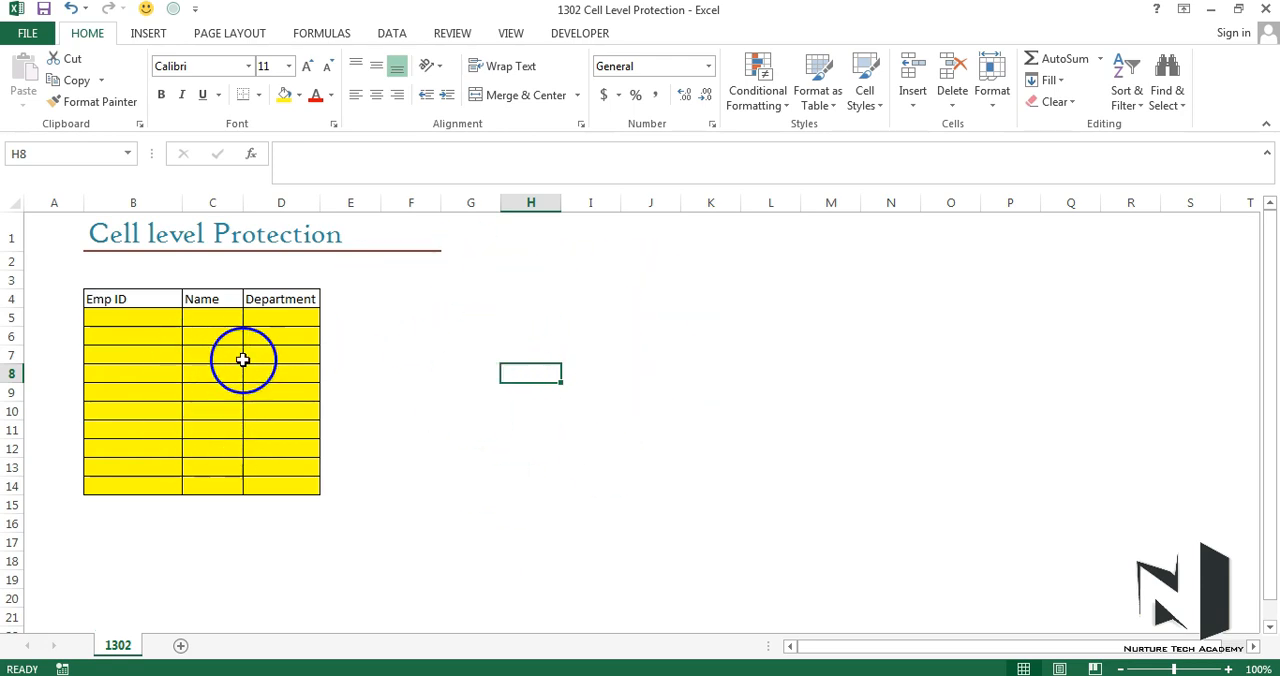
click(452, 33)
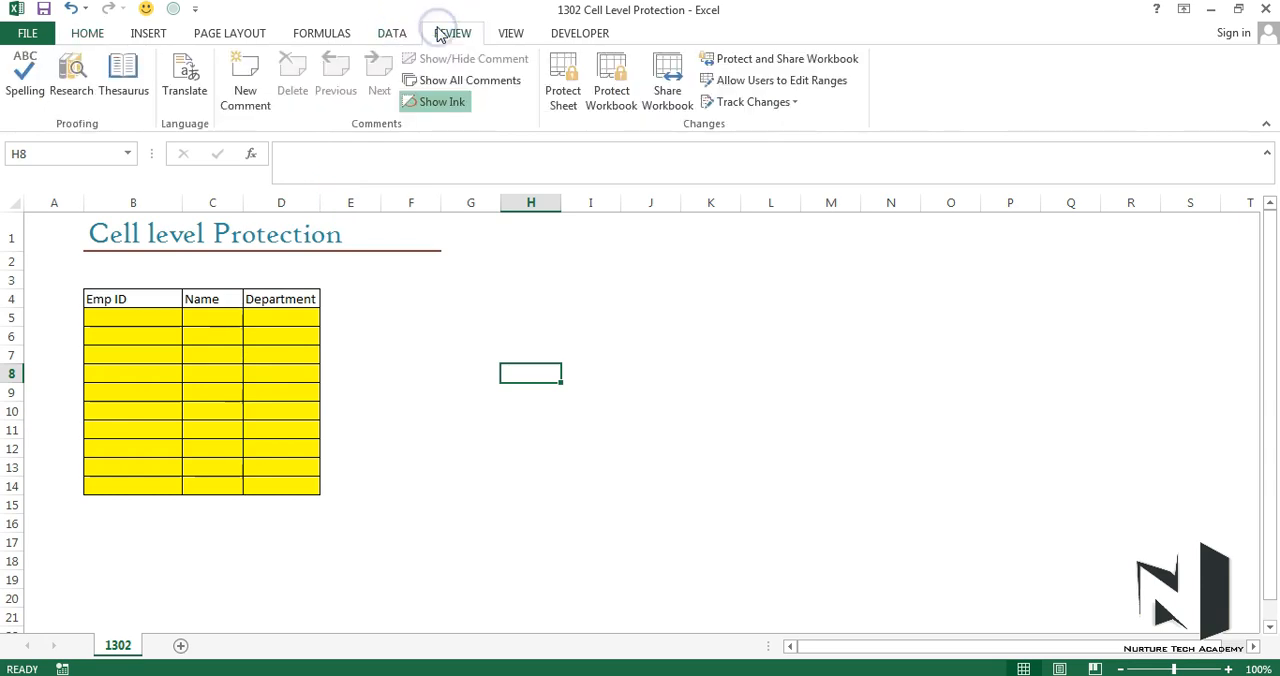
In Protect Sheet, turn off 'Select locked cells' while keeping 'Select unlocked cells' on.
click(563, 75)
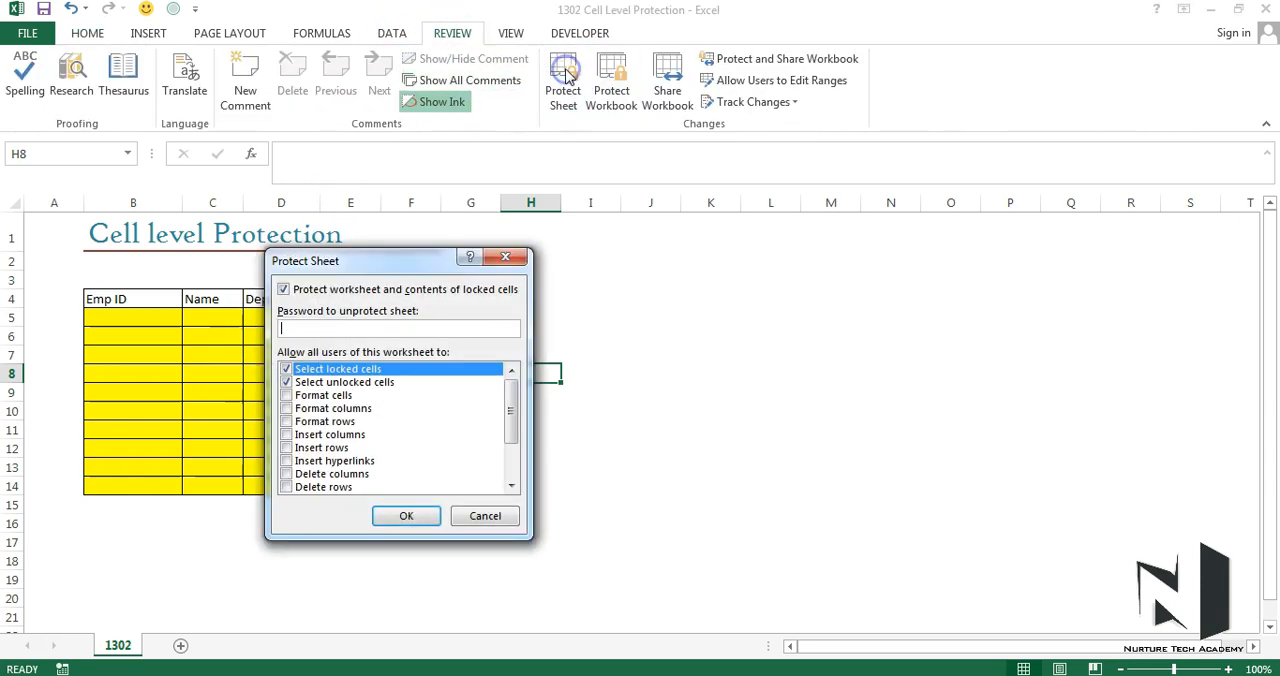
mouse_move(388, 261)
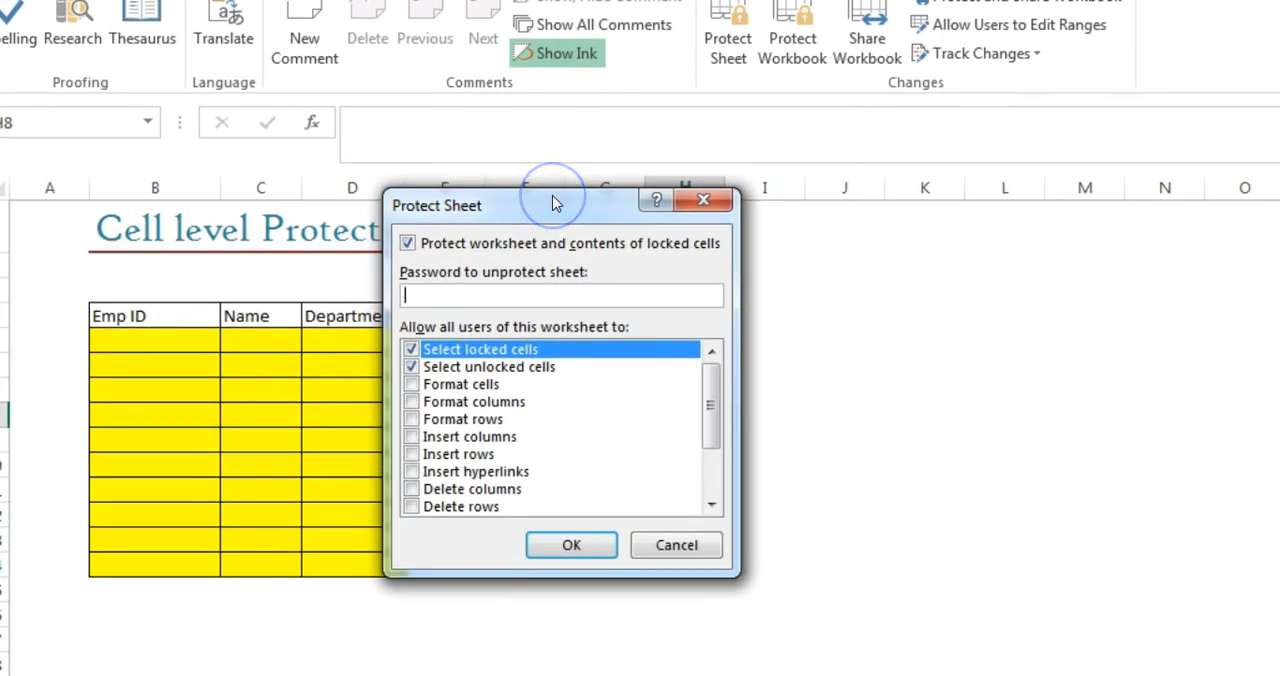
mouse_move(420, 345)
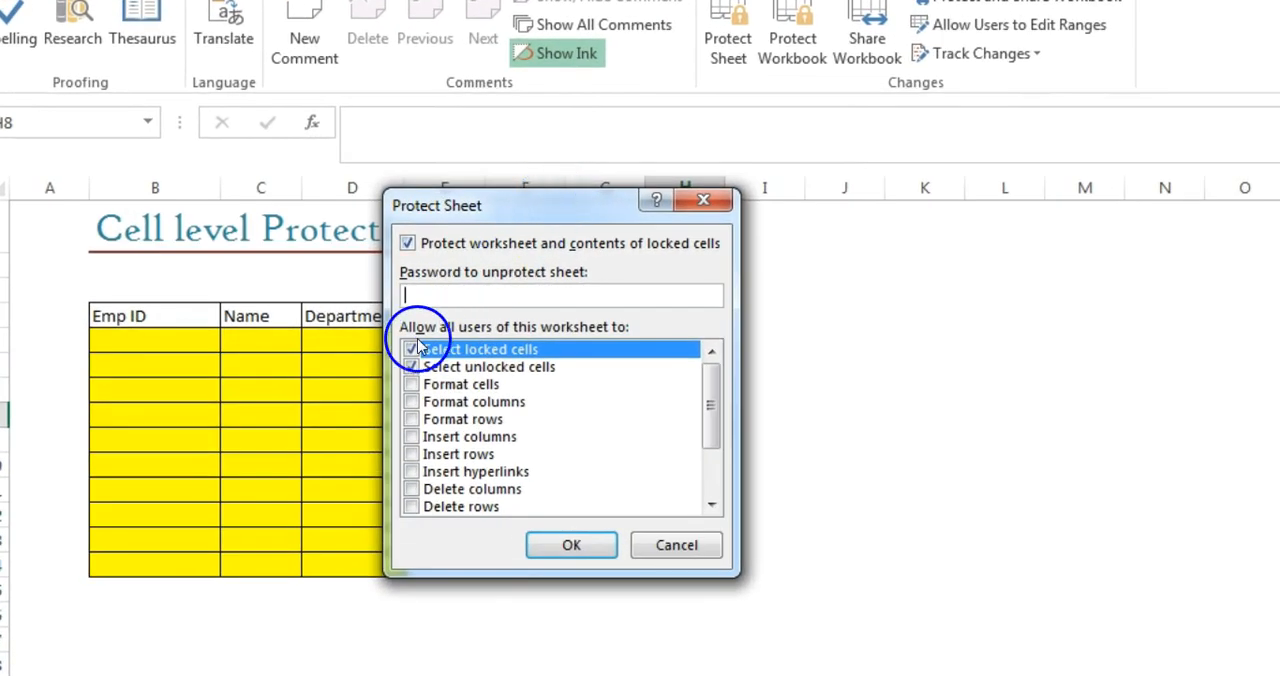
click(412, 366)
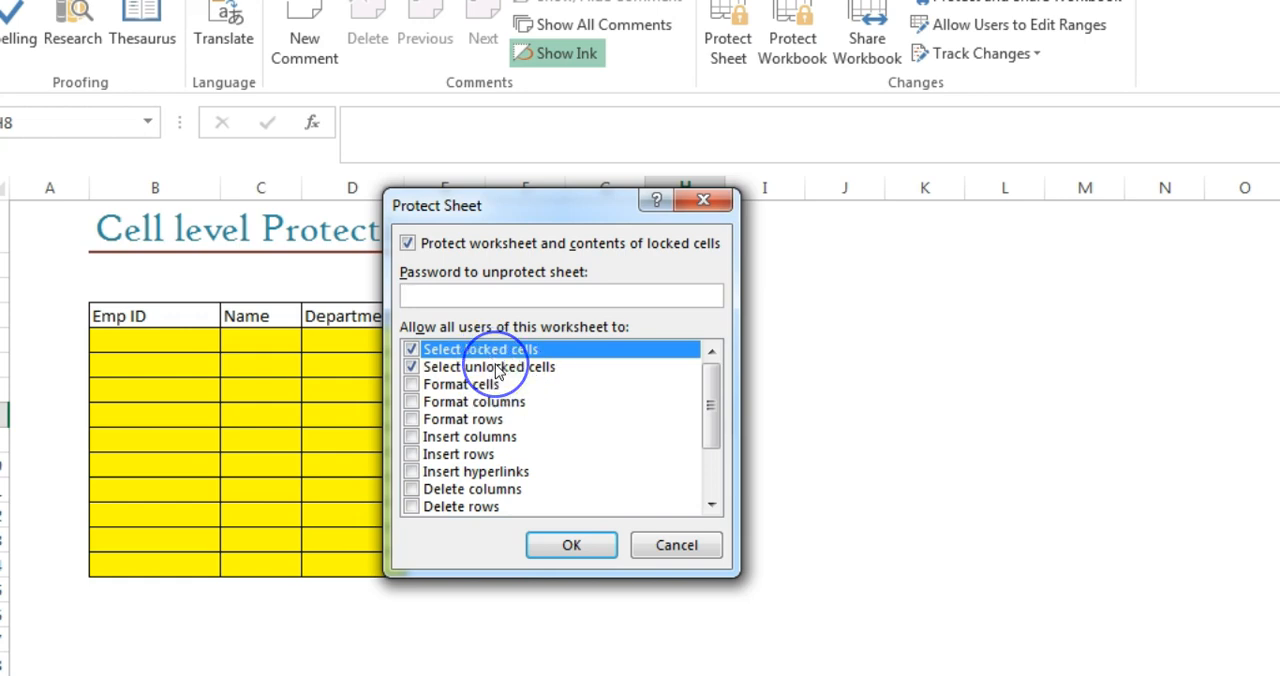
mouse_move(497, 348)
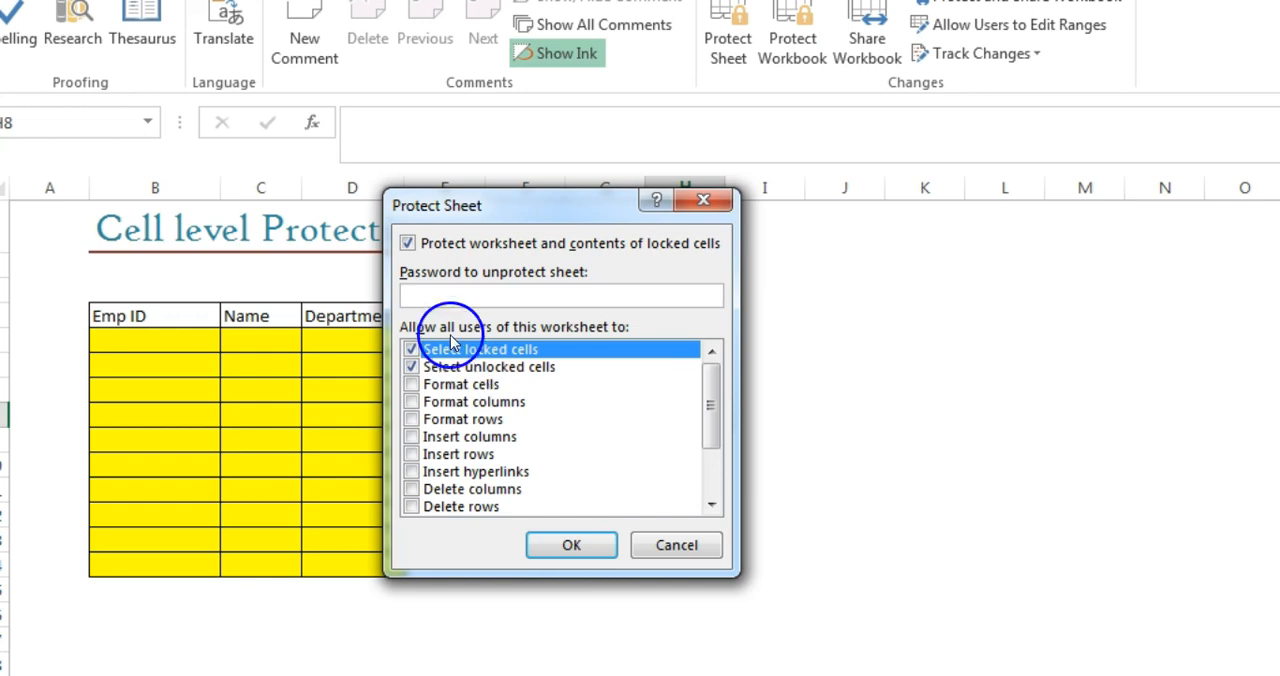
mouse_move(1043, 405)
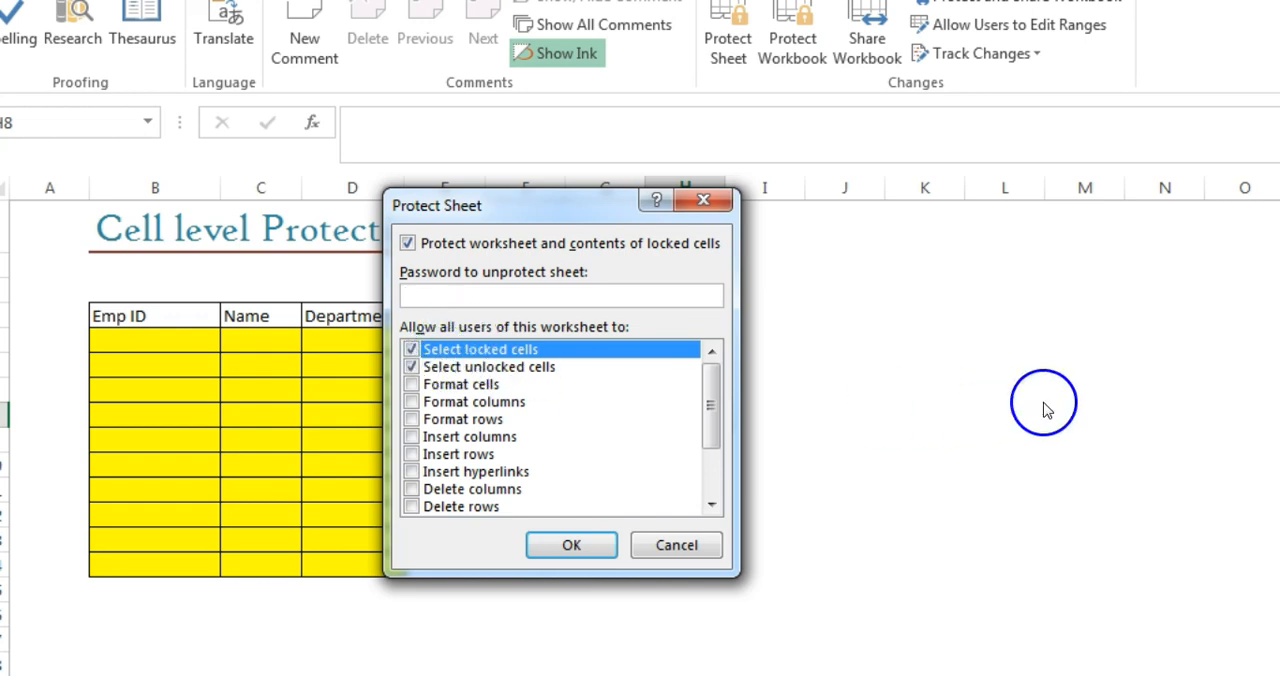
click(560, 295)
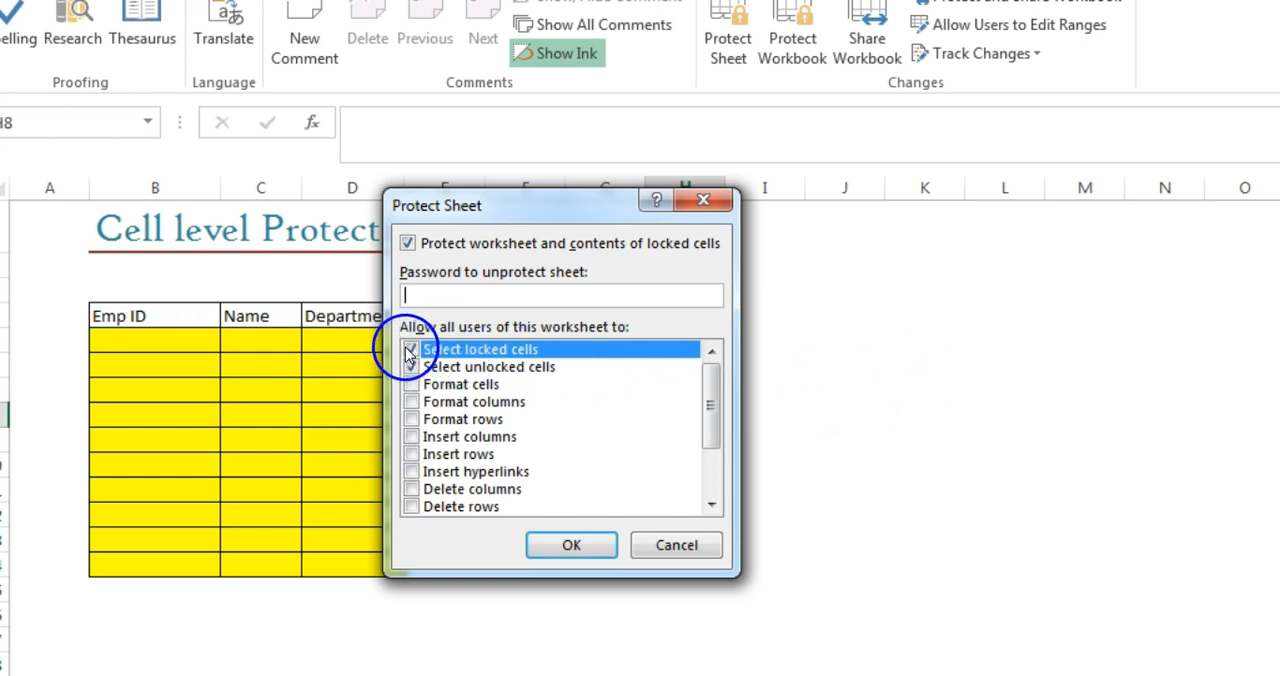
click(411, 366)
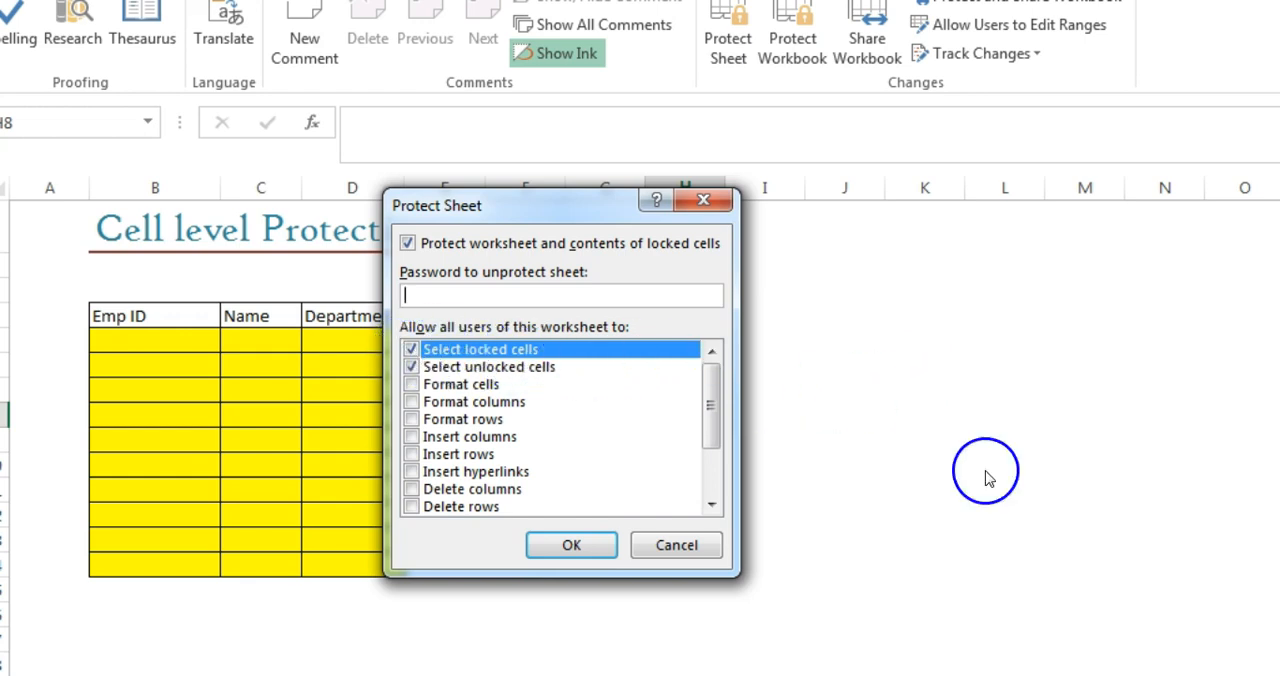
mouse_move(1043, 380)
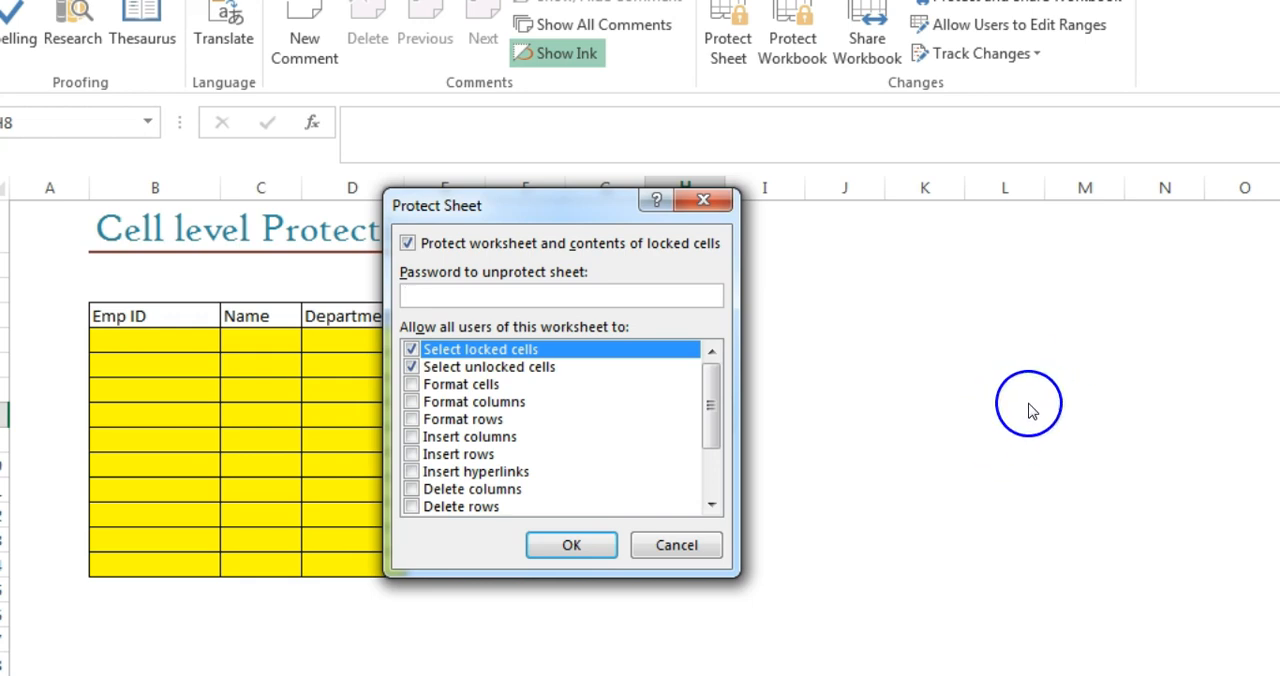
mouse_move(1025, 423)
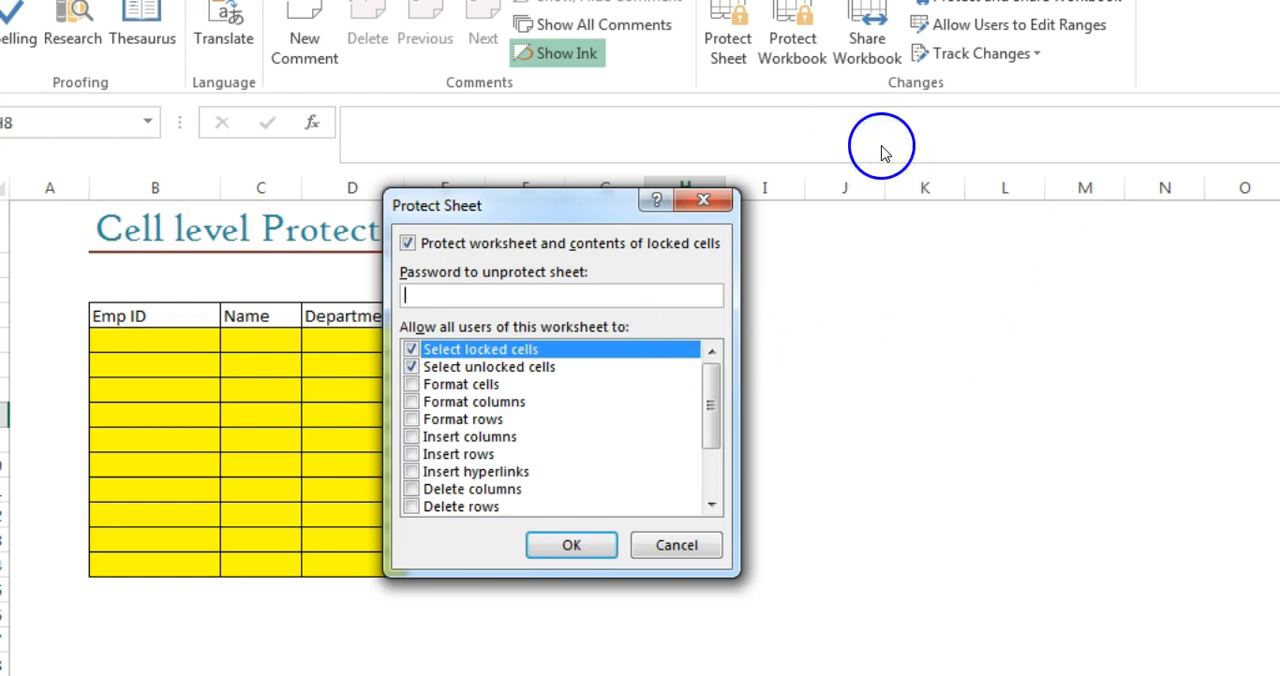
mouse_move(897, 141)
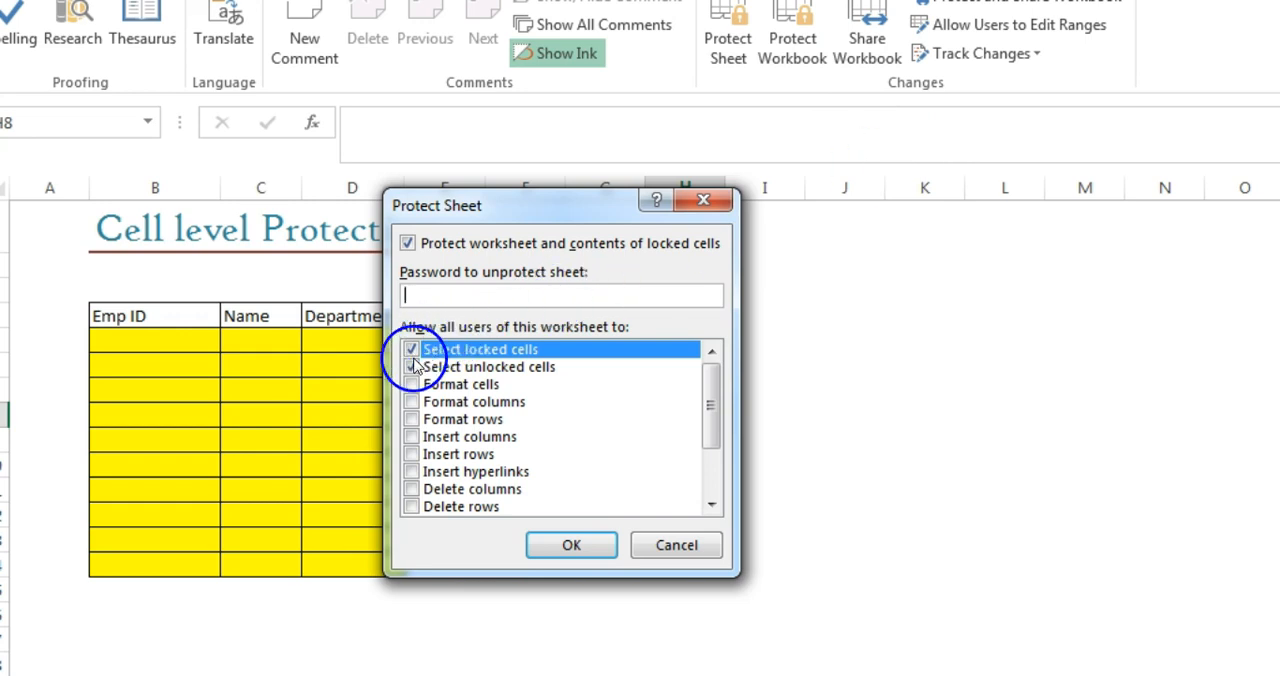
click(411, 348)
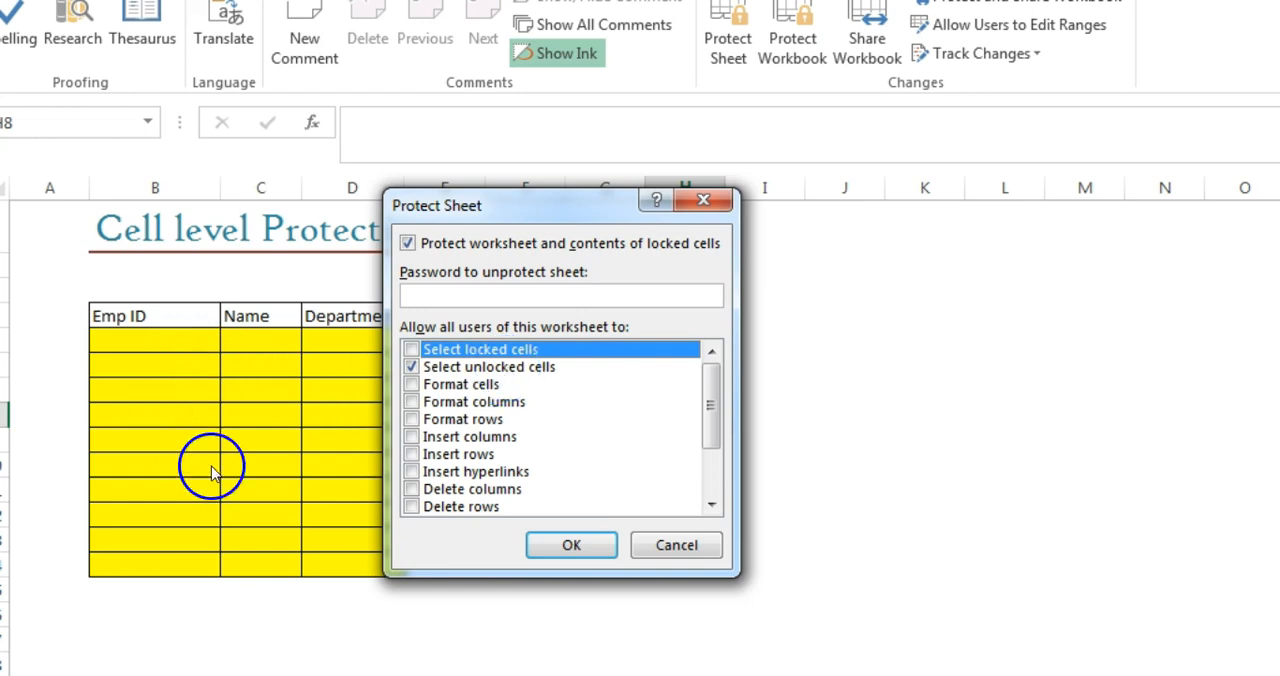
mouse_move(277, 373)
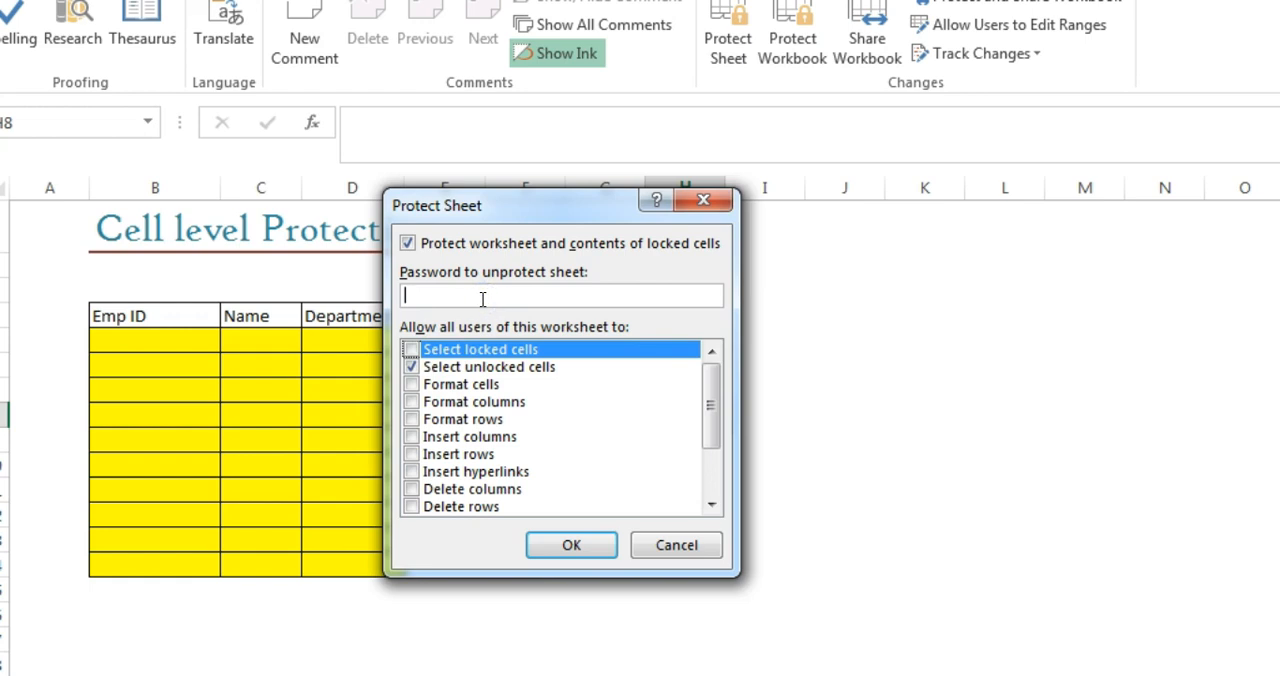
text(123)
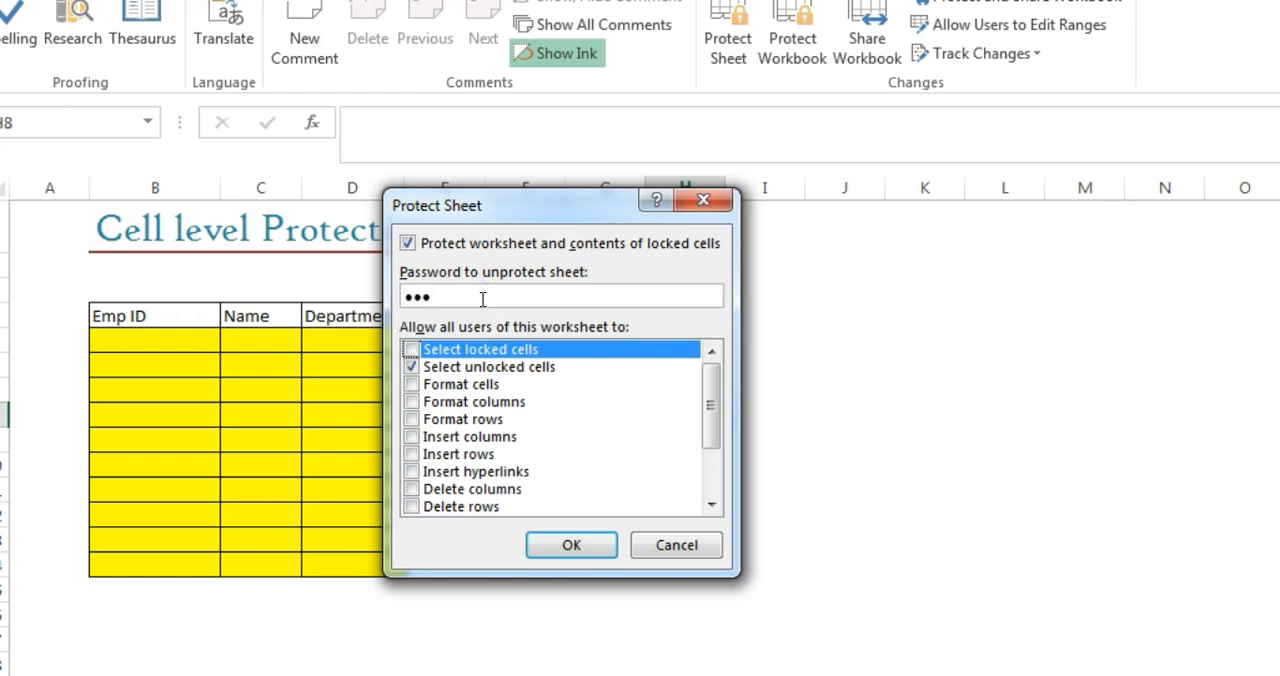
click(571, 545)
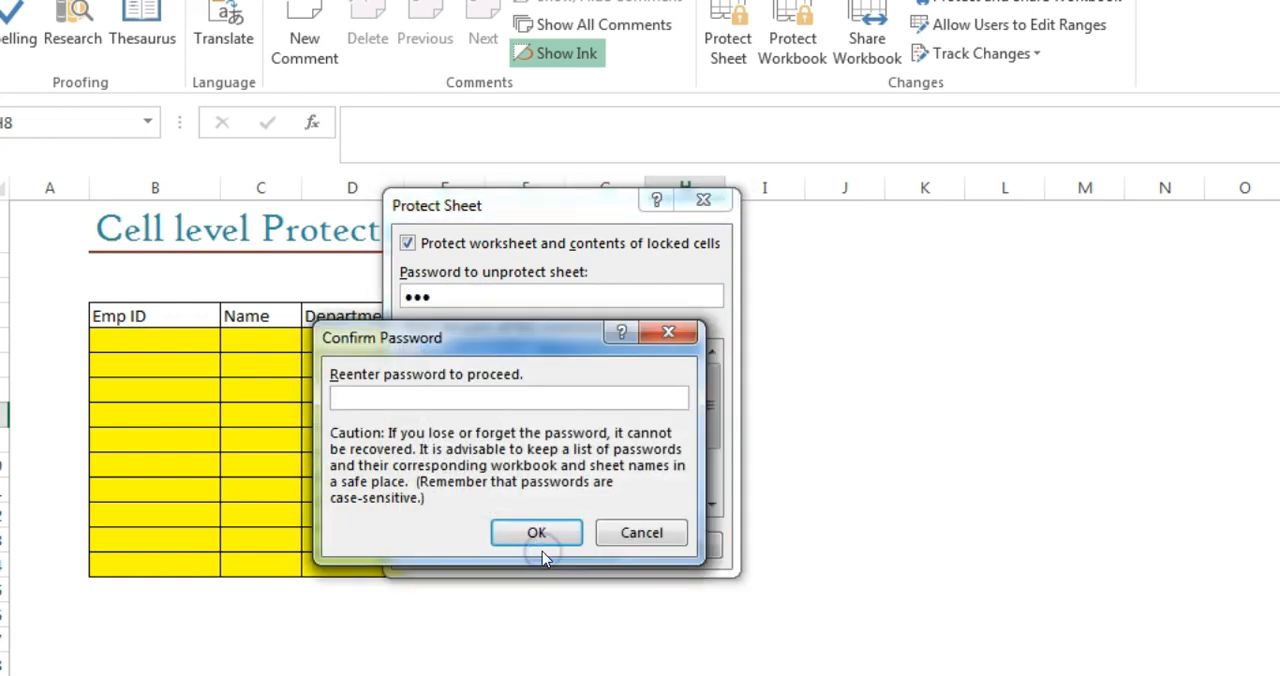
text(•)
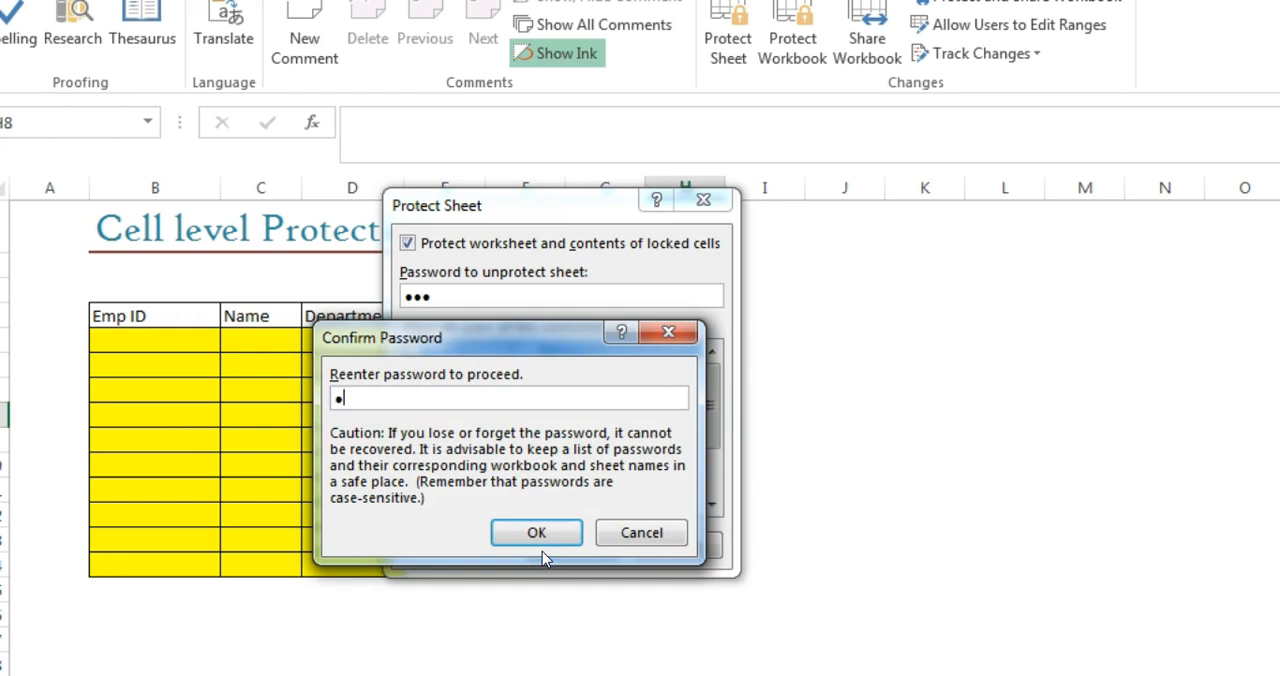
text(•)
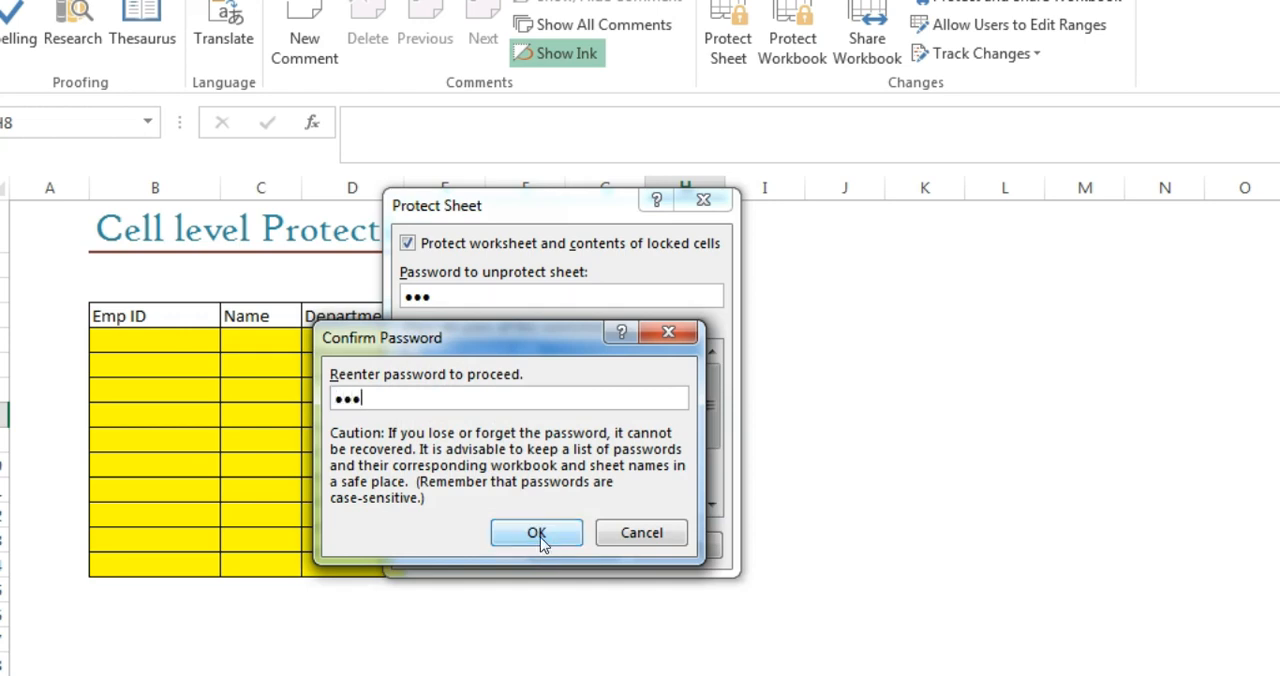
click(536, 532)
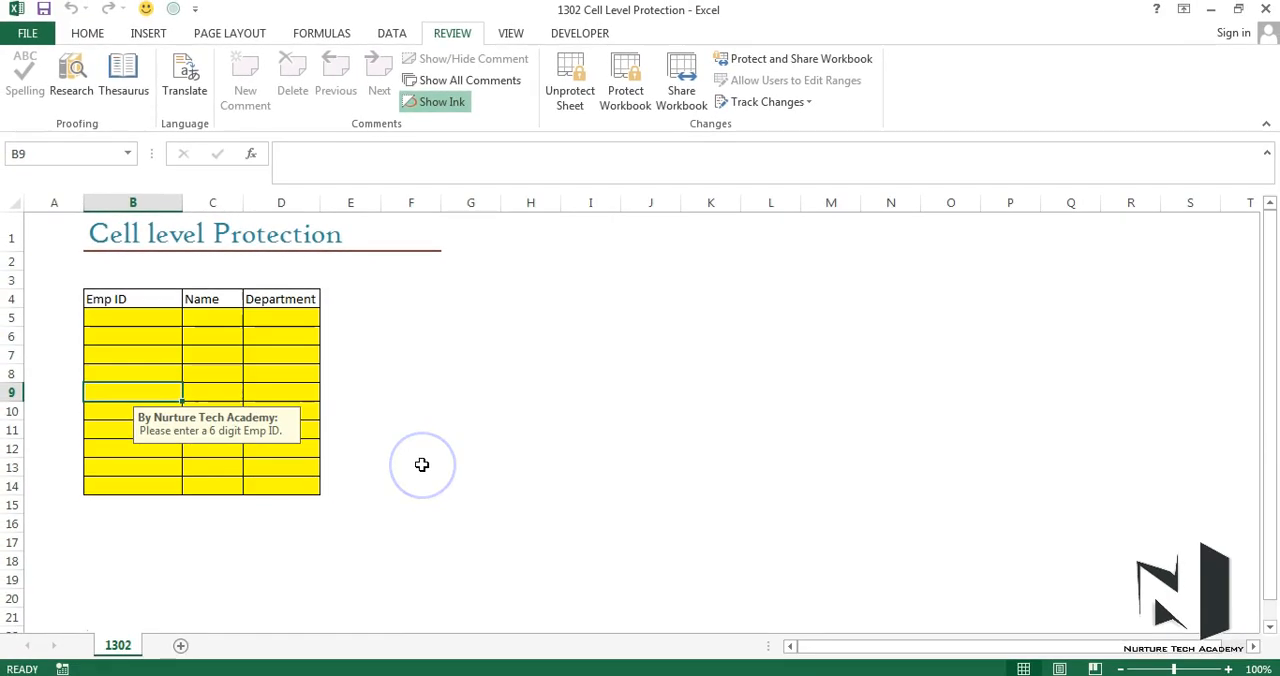
mouse_move(570, 332)
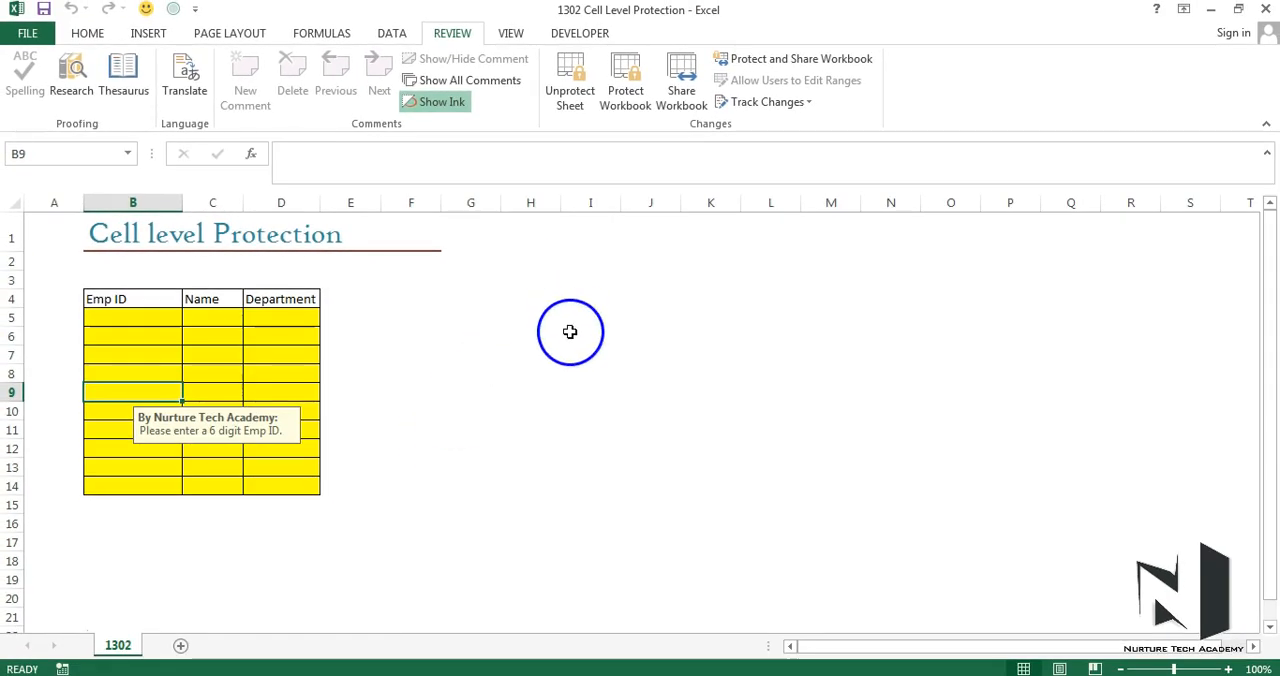
mouse_move(540, 319)
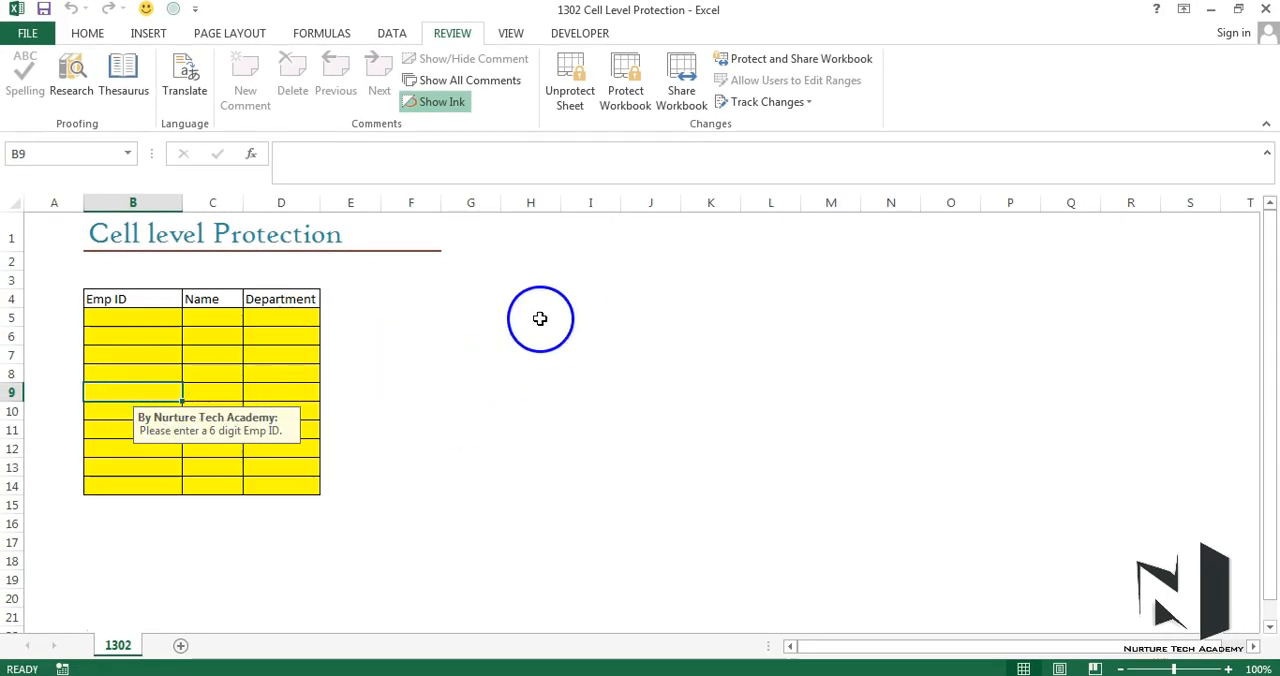
mouse_move(508, 410)
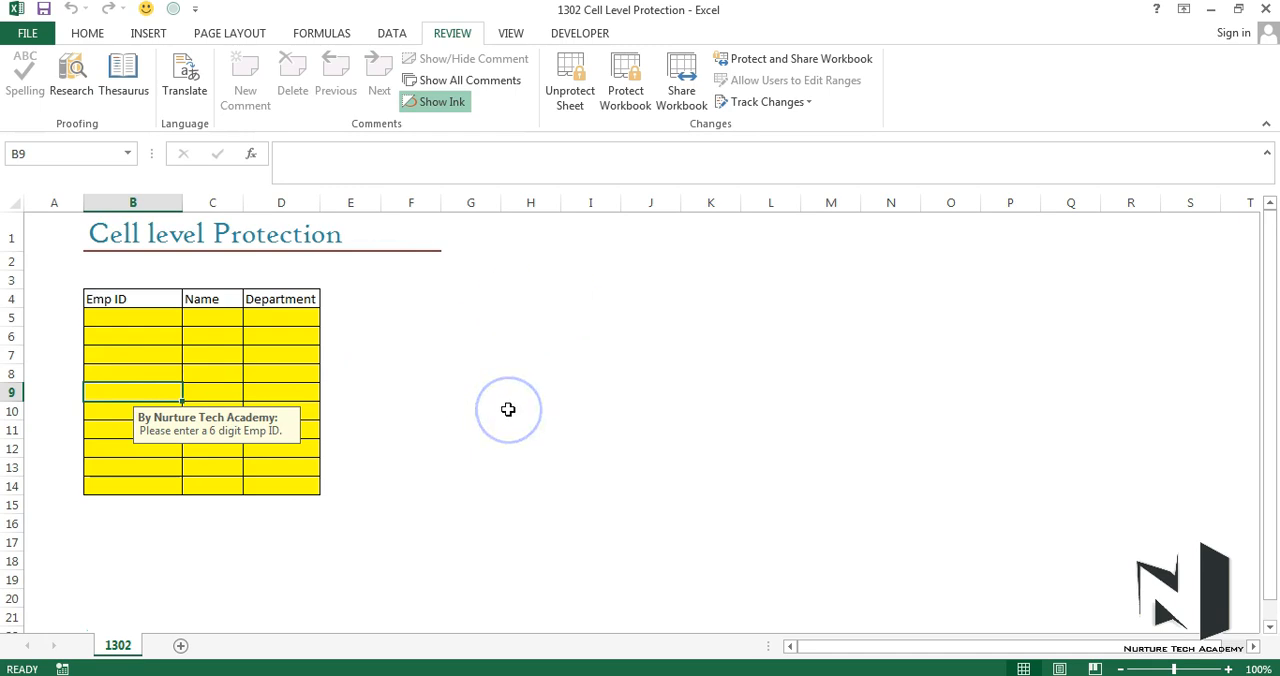
click(211, 391)
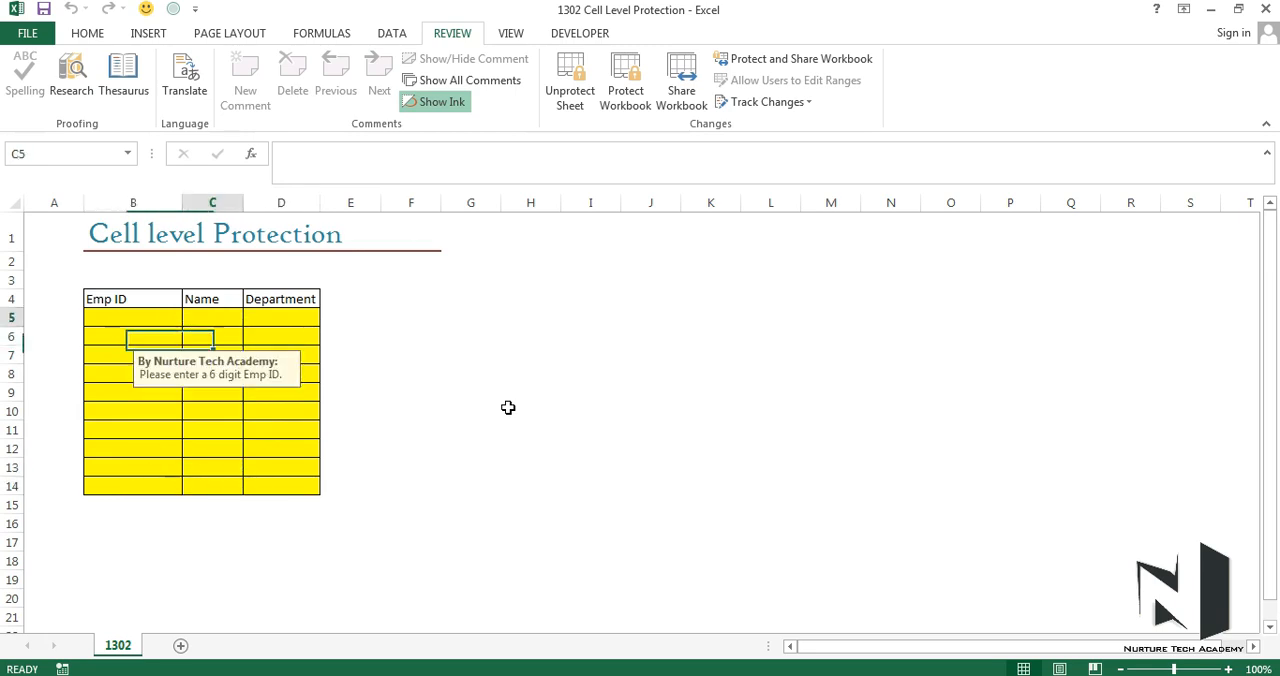
click(211, 355)
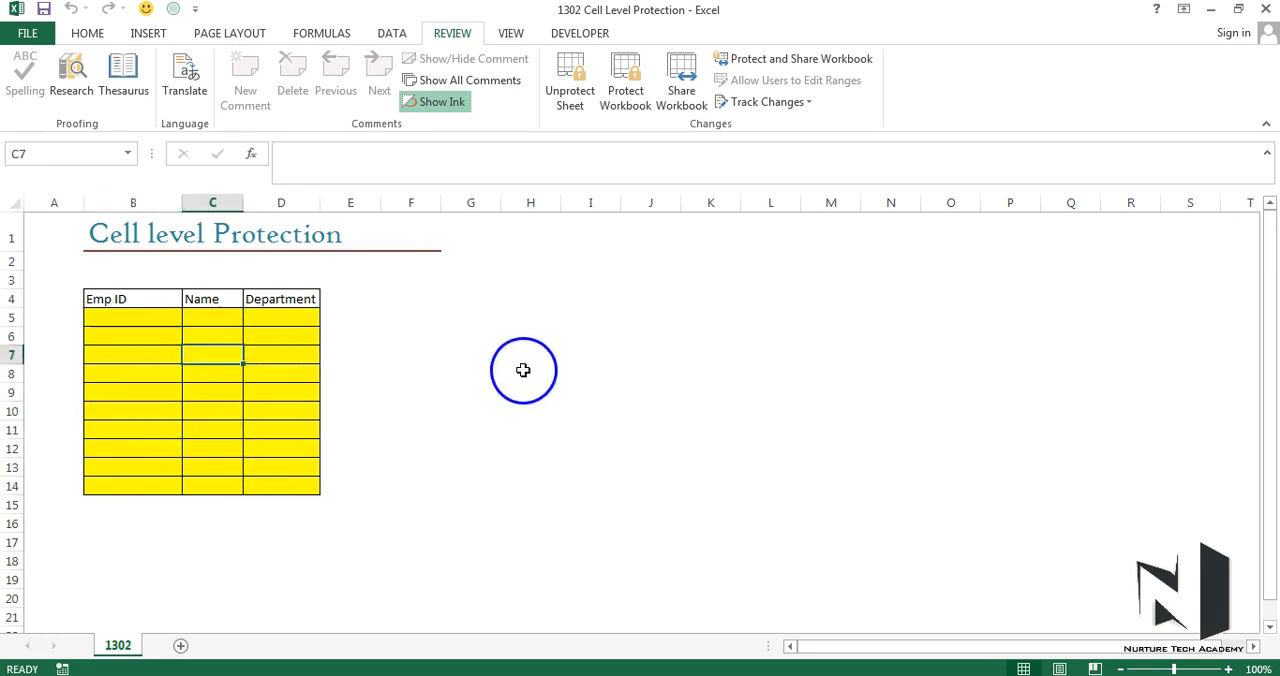
text(asfd)
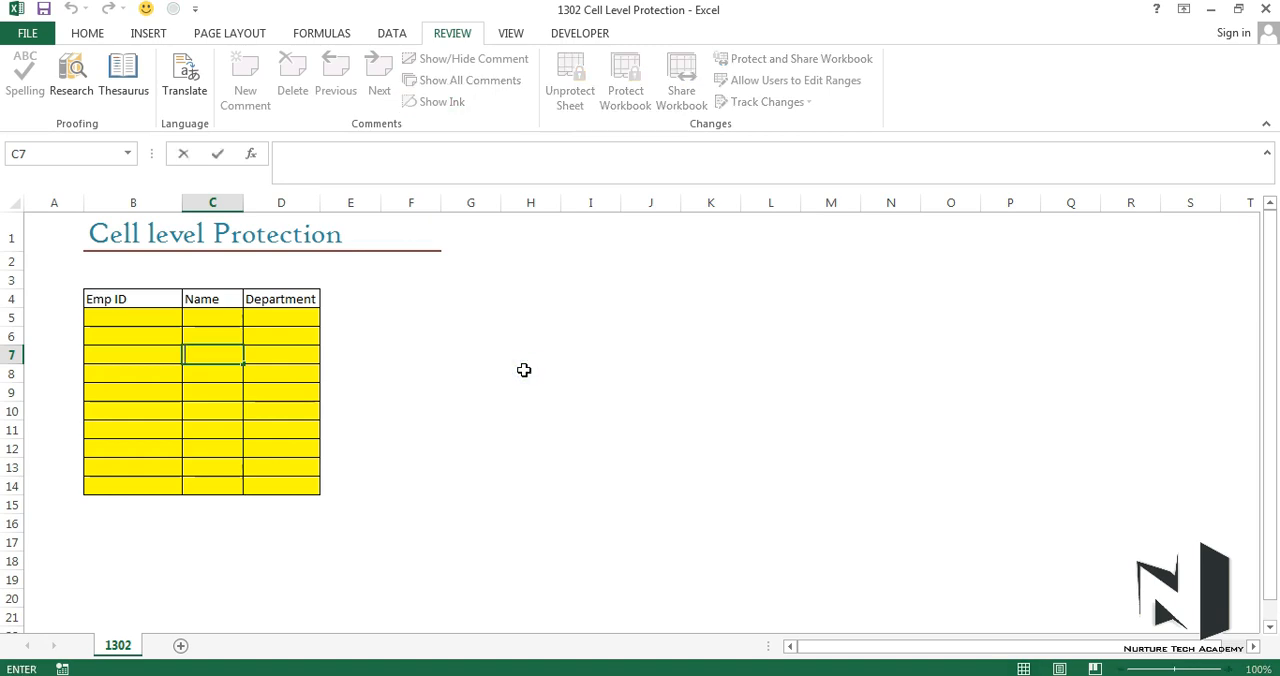
click(132, 317)
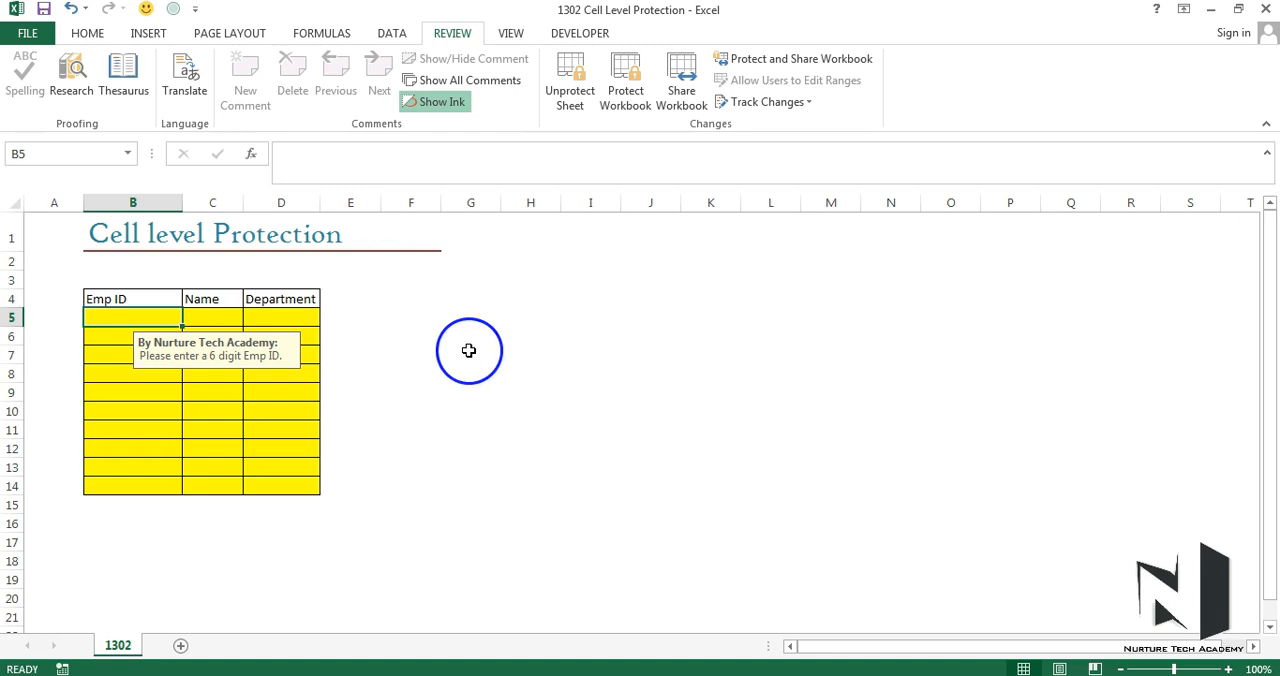
mouse_move(468, 353)
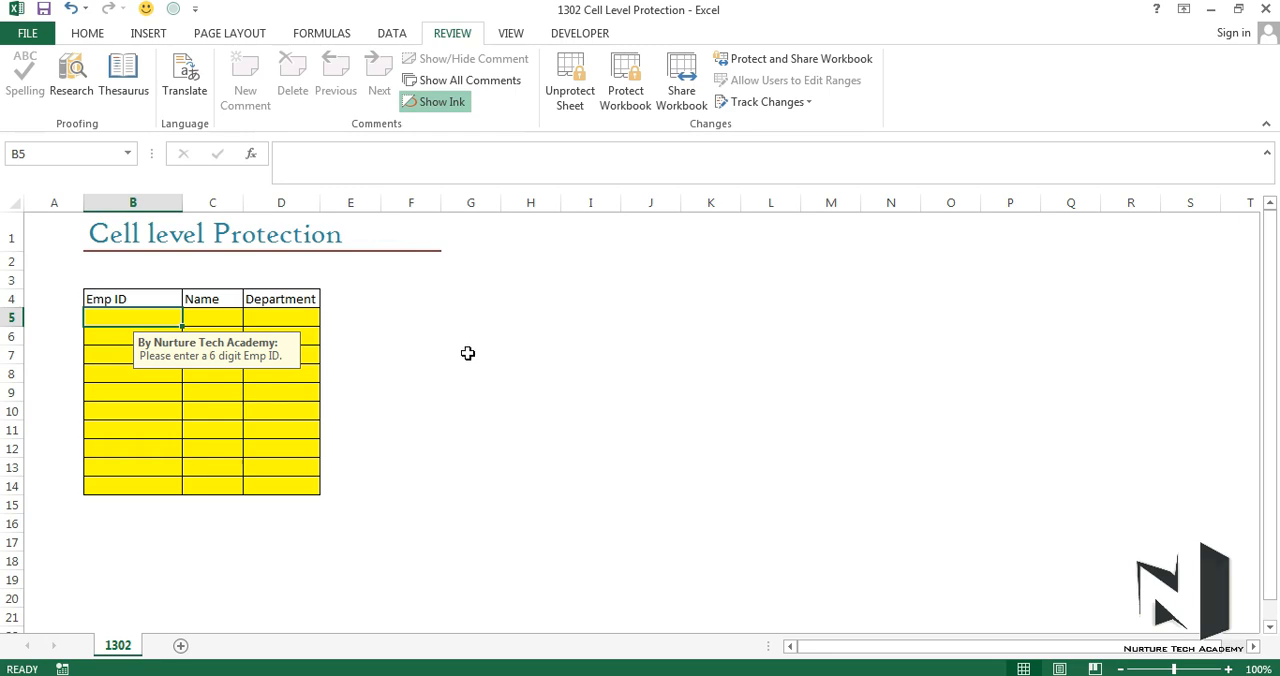